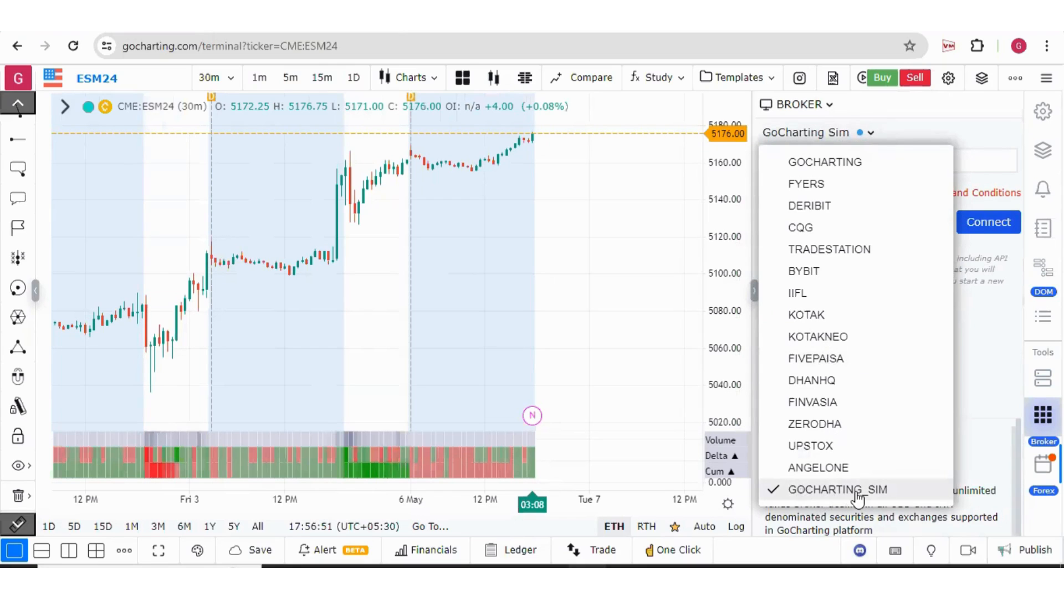
pyautogui.moveTo(825, 162)
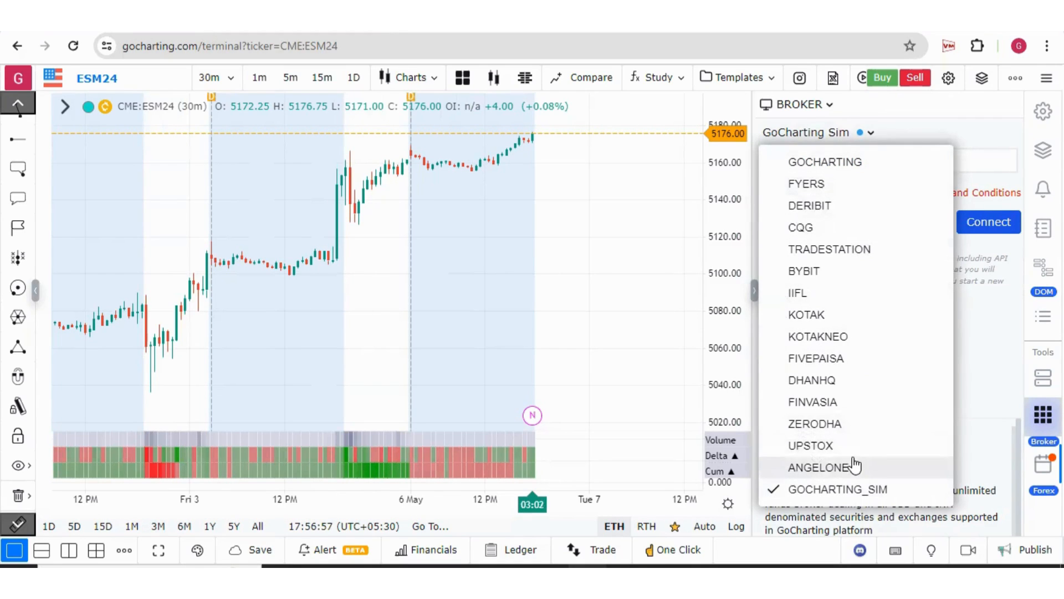
pyautogui.moveTo(780, 171)
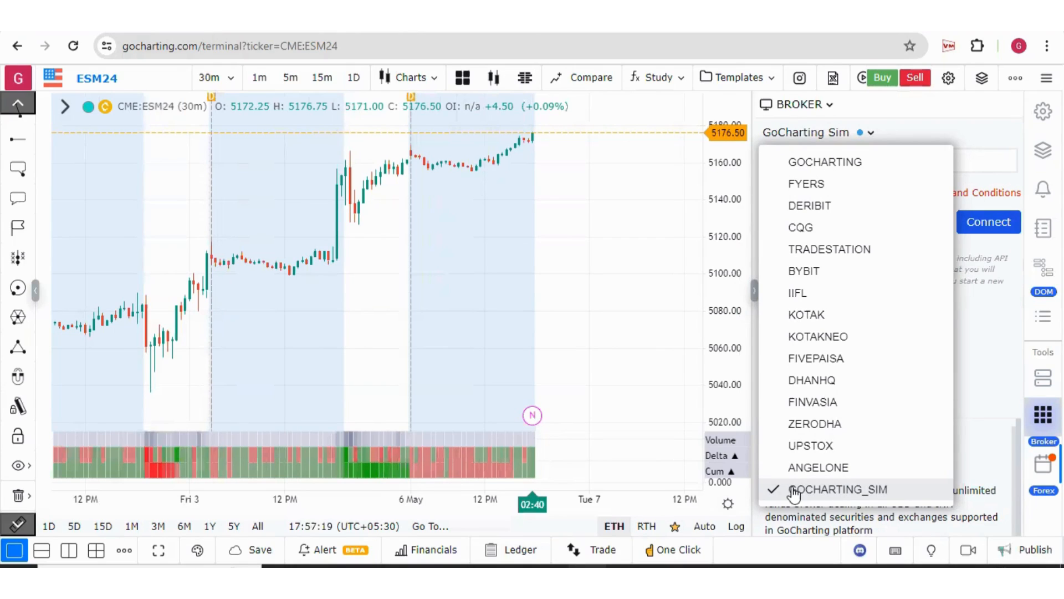
pyautogui.moveTo(819, 494)
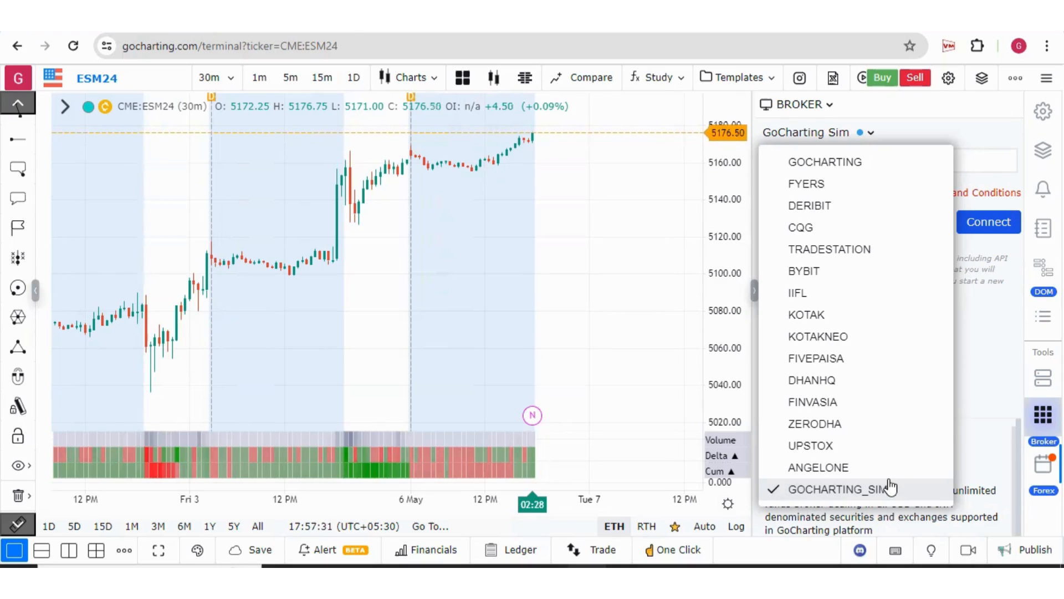
# Step: Select the GOCHARTING_SIM broker, agree to its terms and connect to it
pyautogui.click(845, 489)
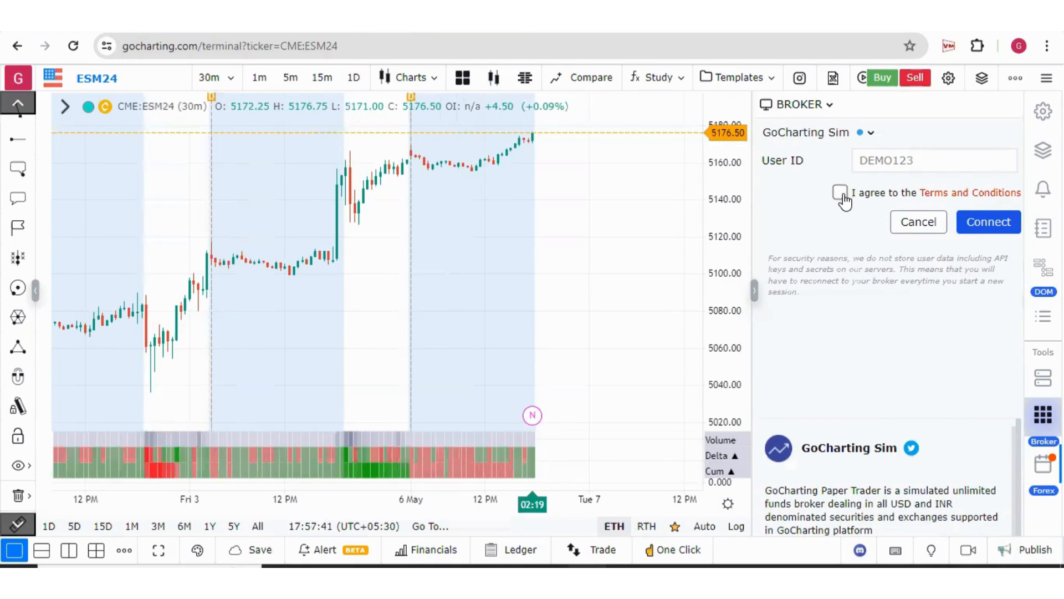
pyautogui.click(840, 192)
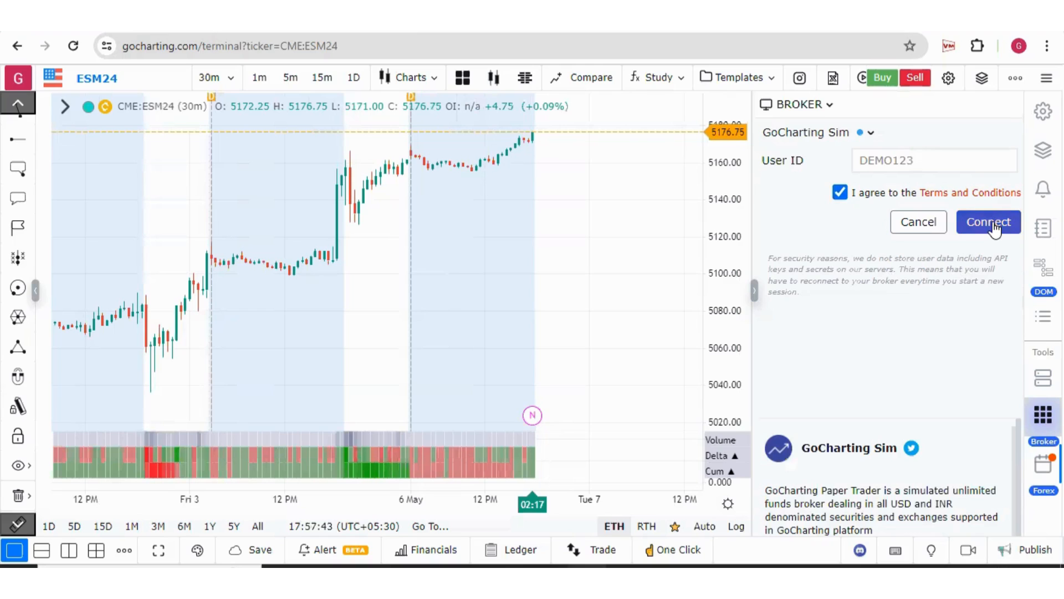
pyautogui.click(988, 222)
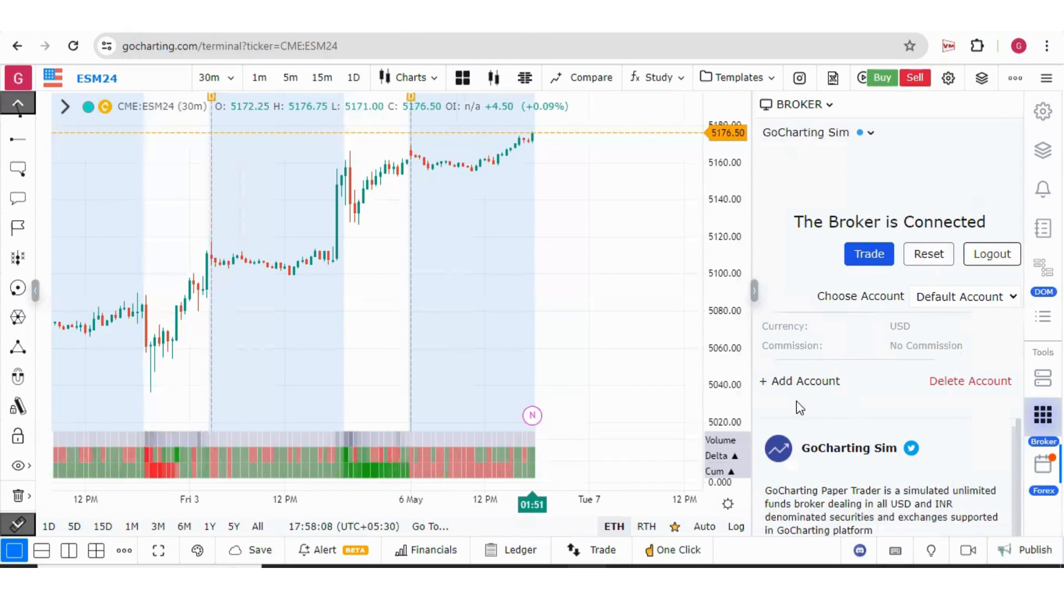
# Step: Add paper account 'paper trader 2' in USD with fixed commission 20 and balance 100000
pyautogui.click(799, 380)
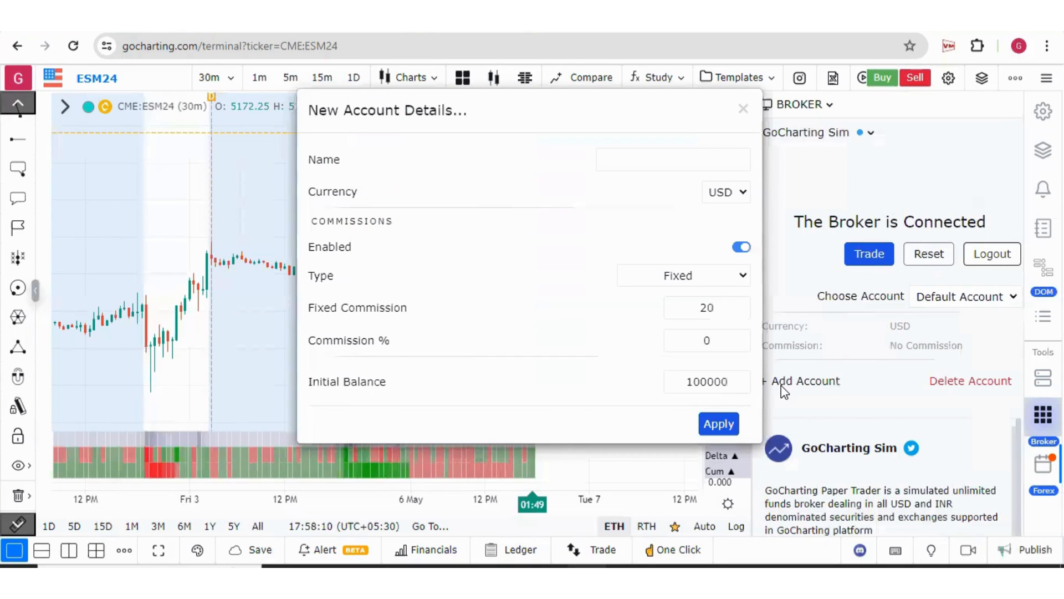
pyautogui.click(673, 159)
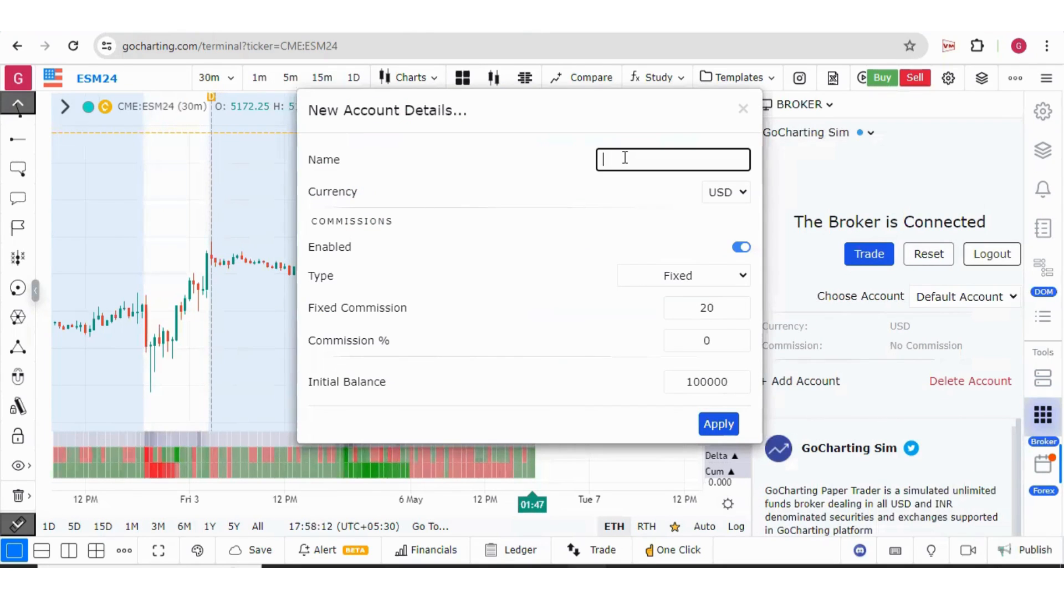
pyautogui.write('paper trader 2')
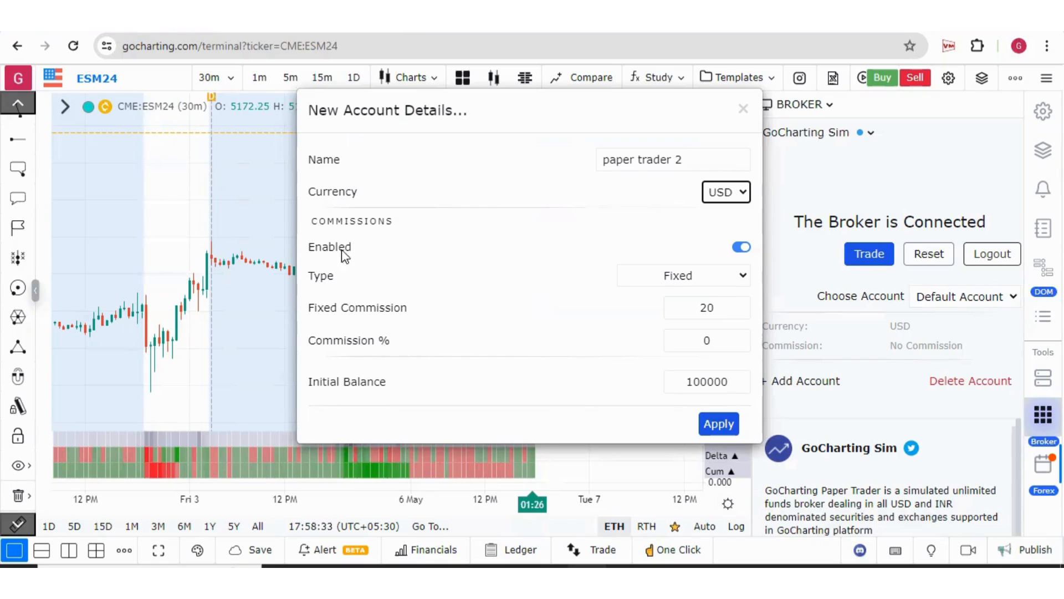
pyautogui.moveTo(378, 212)
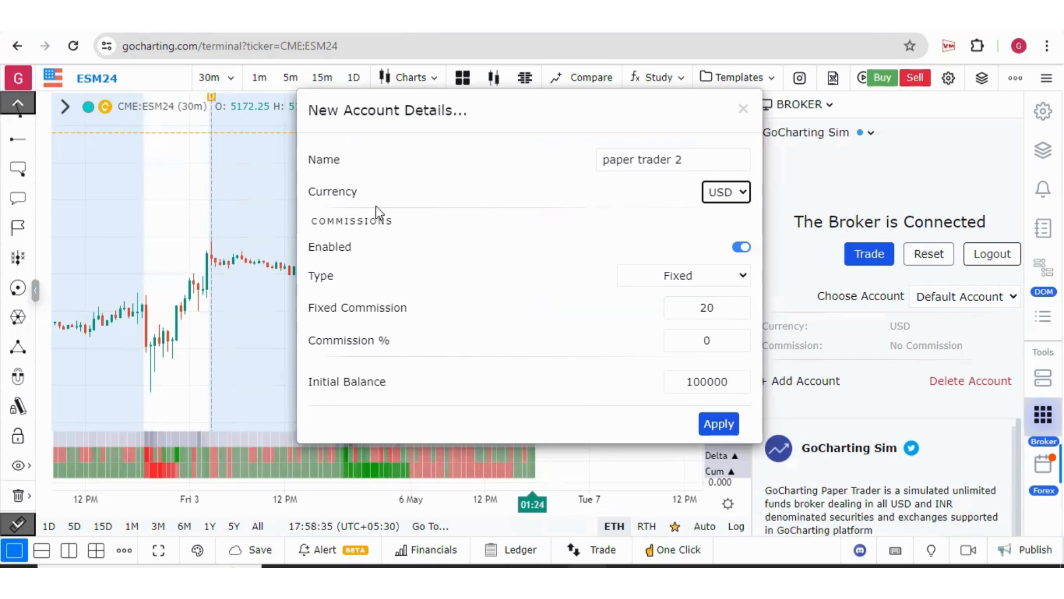
pyautogui.moveTo(349, 337)
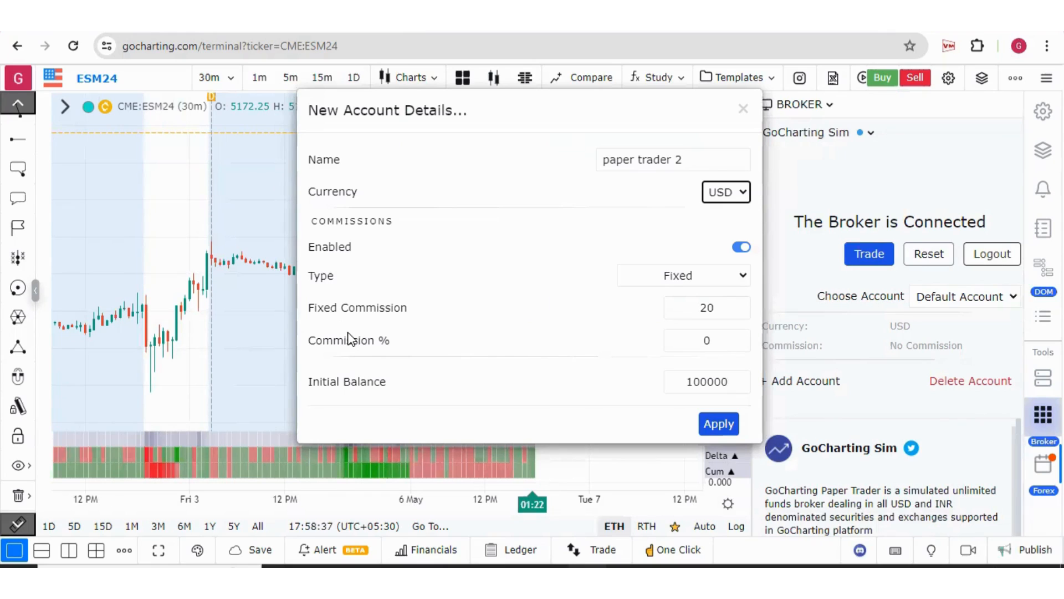
pyautogui.moveTo(522, 316)
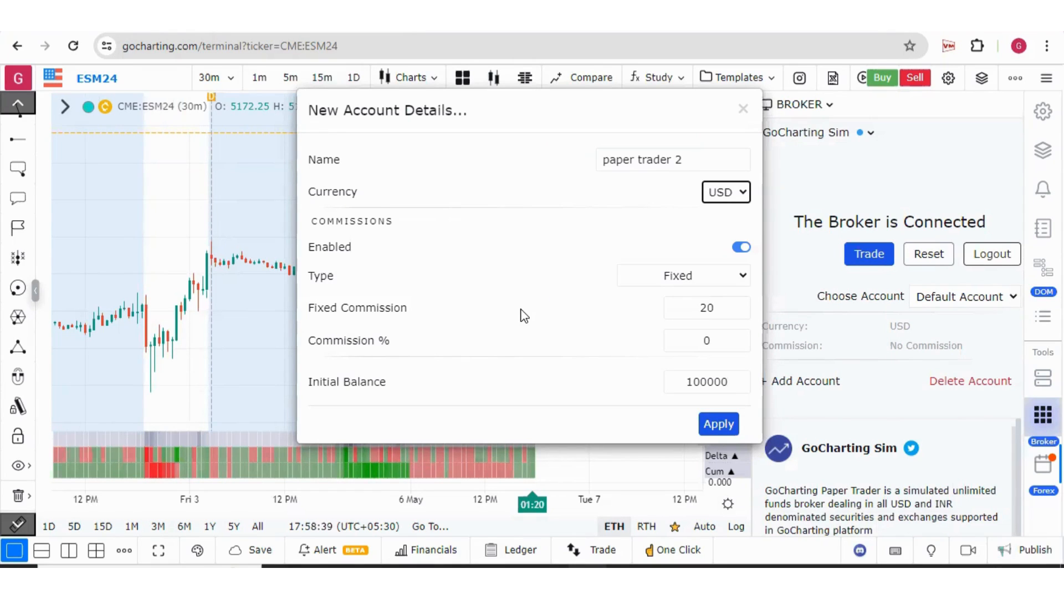
pyautogui.click(681, 275)
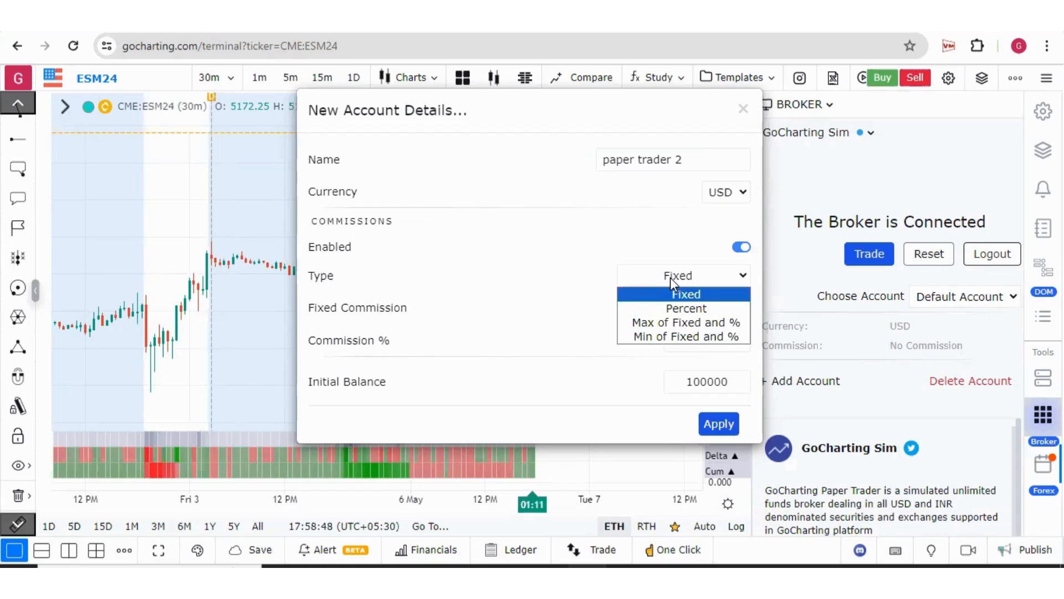
pyautogui.moveTo(685, 309)
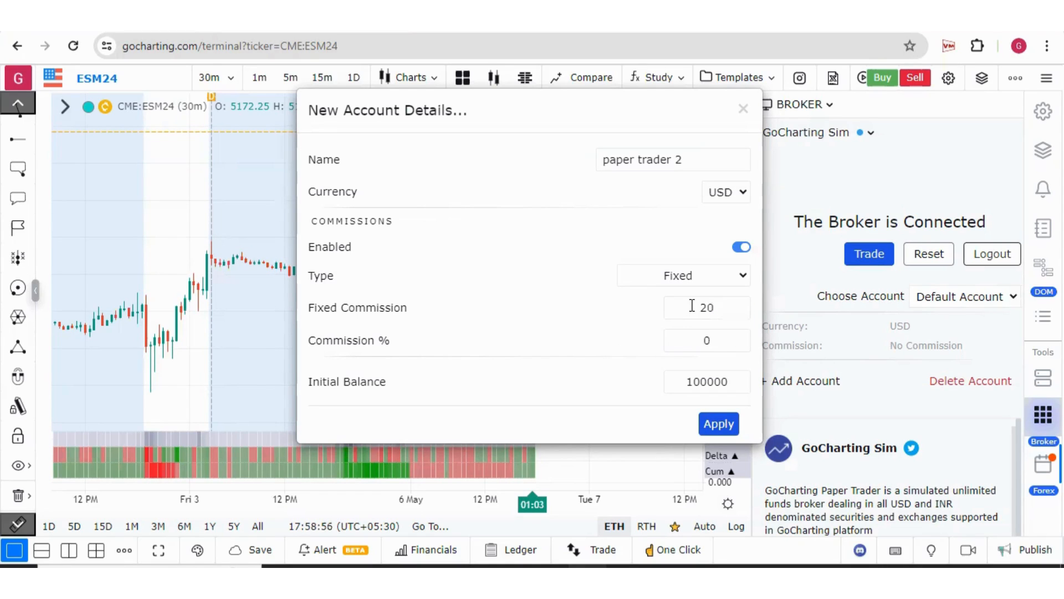
pyautogui.click(706, 340)
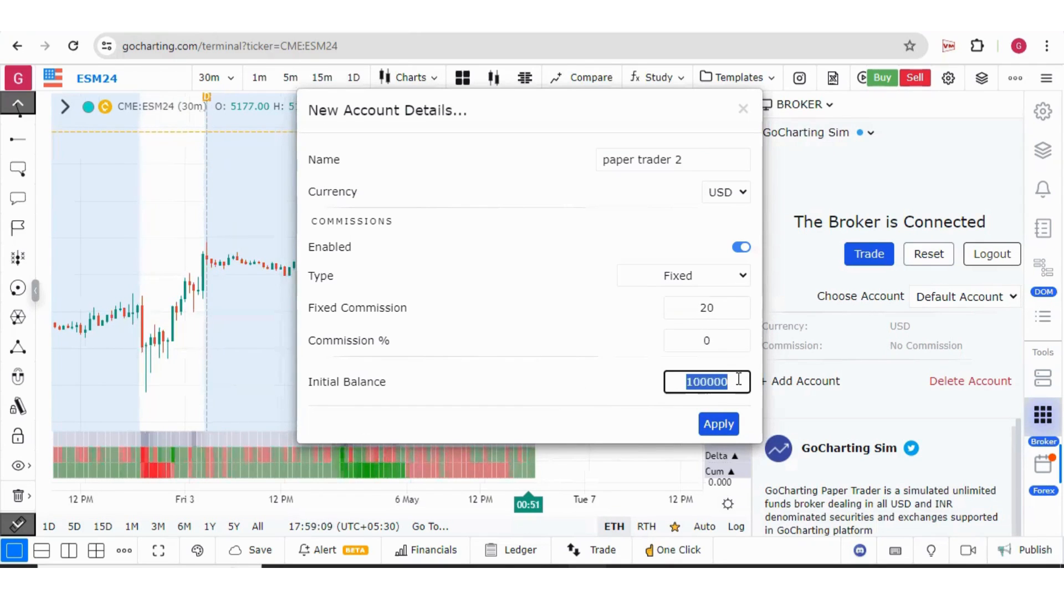
pyautogui.click(718, 424)
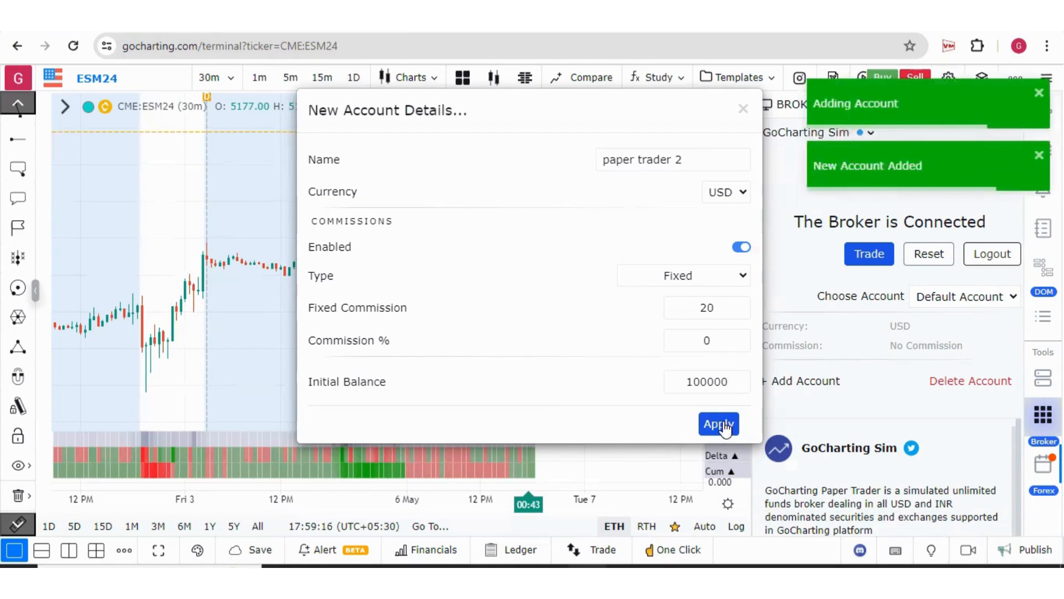
pyautogui.moveTo(857, 242)
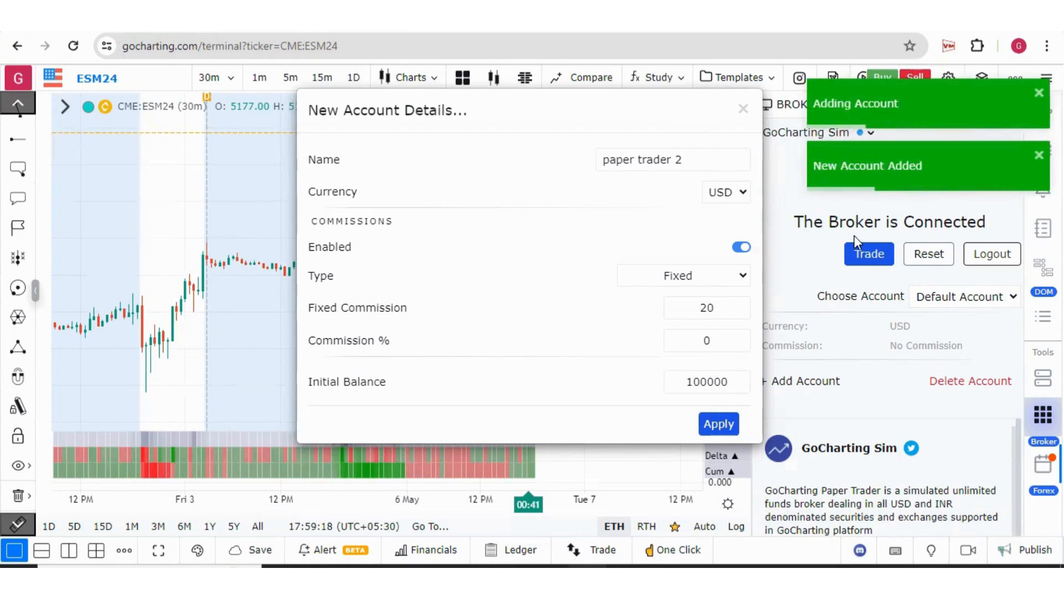
pyautogui.click(717, 422)
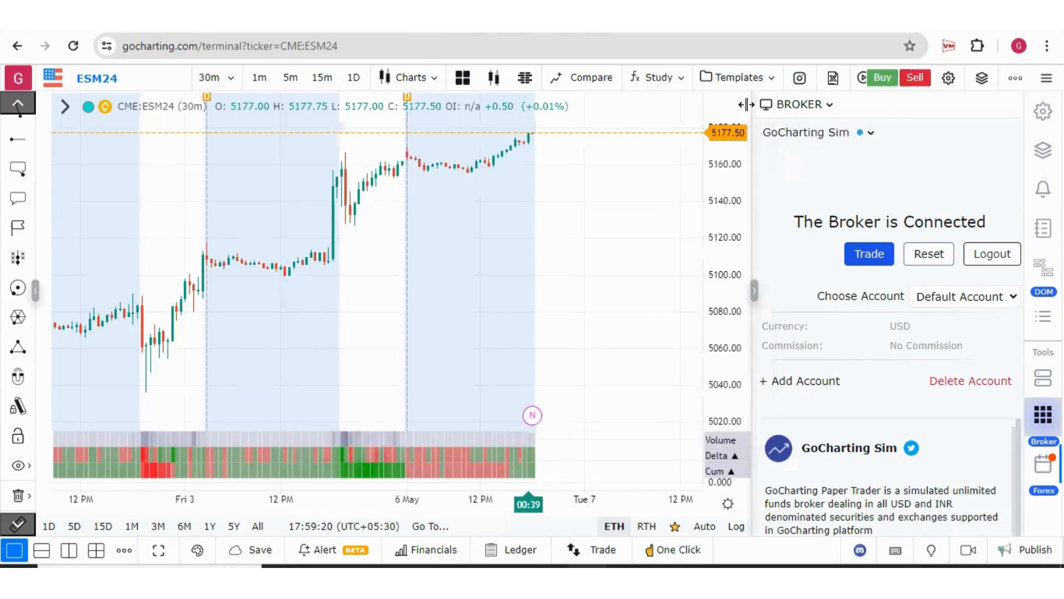
# Step: Delete the old 'paper trader' account and switch to 'paper trader 2'
pyautogui.click(964, 296)
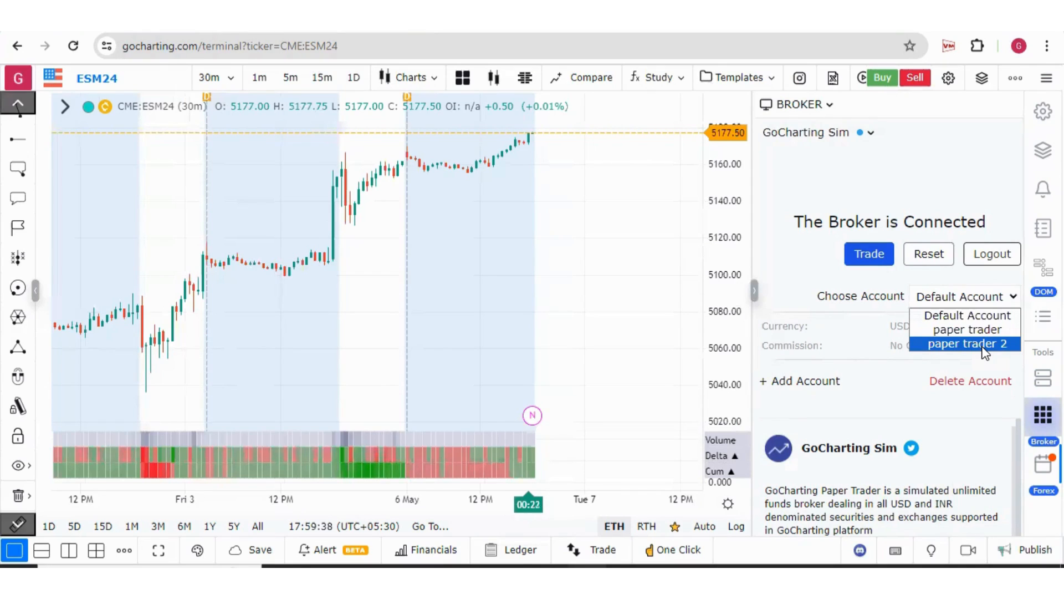
pyautogui.moveTo(965, 329)
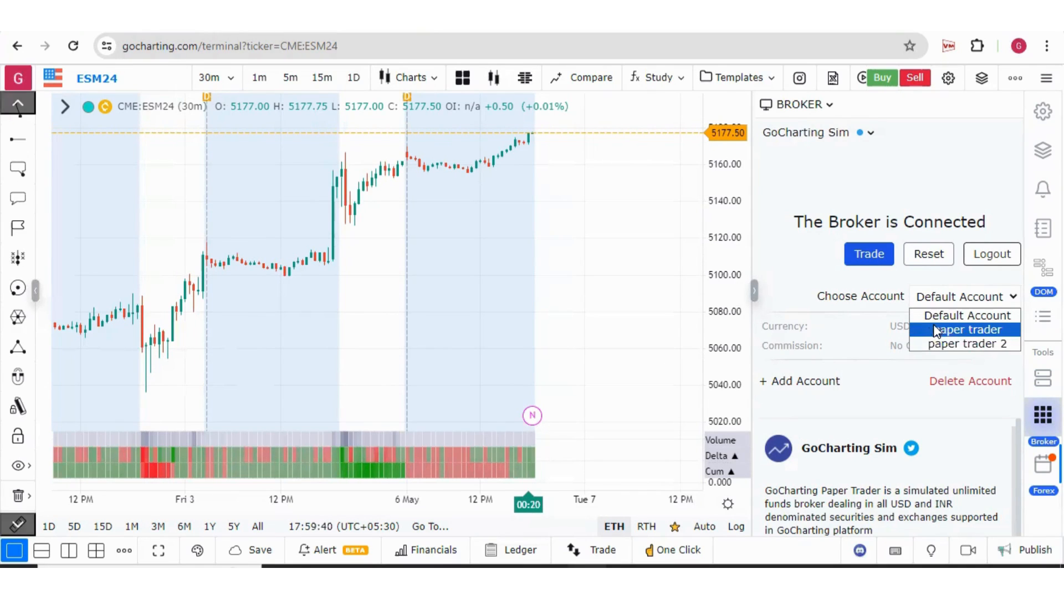
pyautogui.click(964, 329)
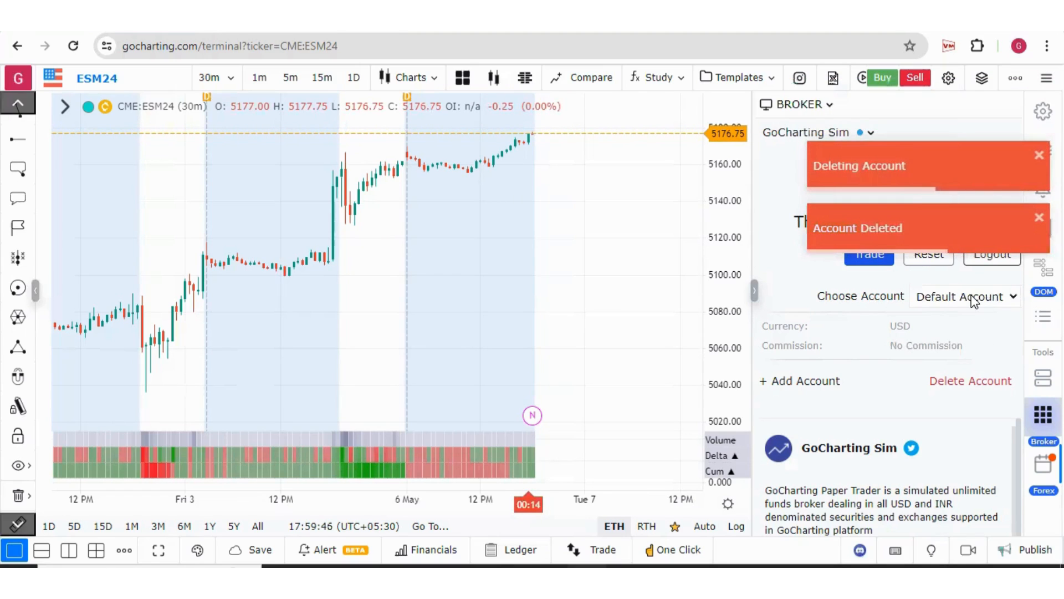
pyautogui.click(963, 296)
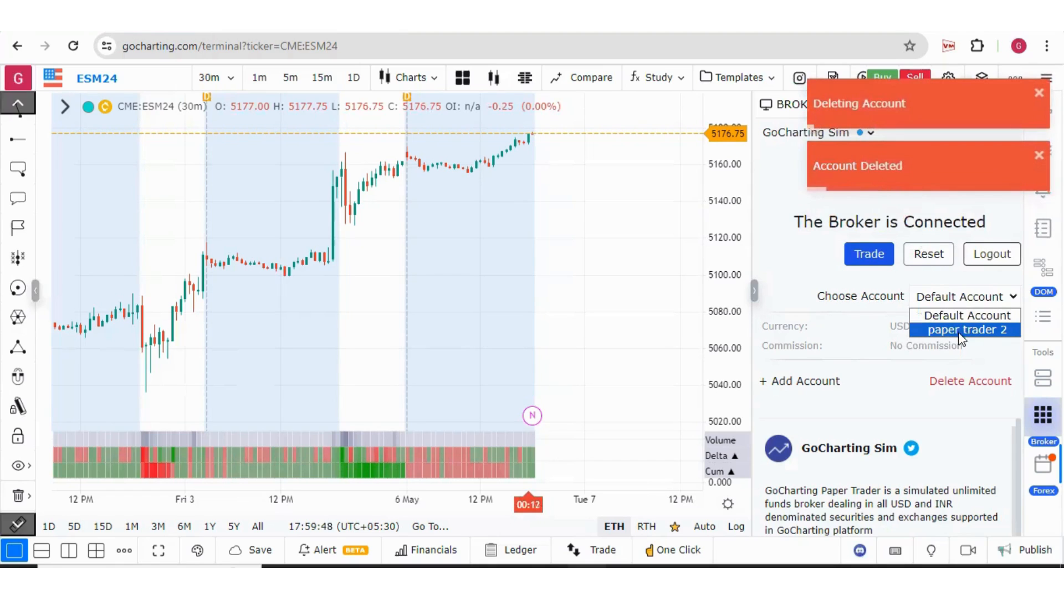
pyautogui.click(967, 330)
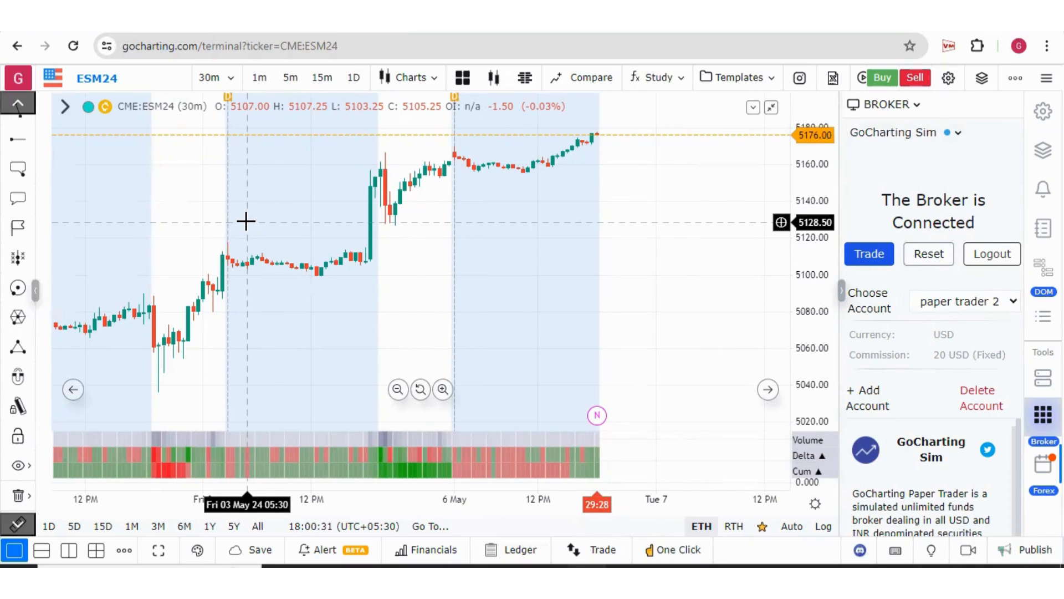
# Step: Search for the ESM24 instrument and close the NIFTY options chain window
pyautogui.click(96, 78)
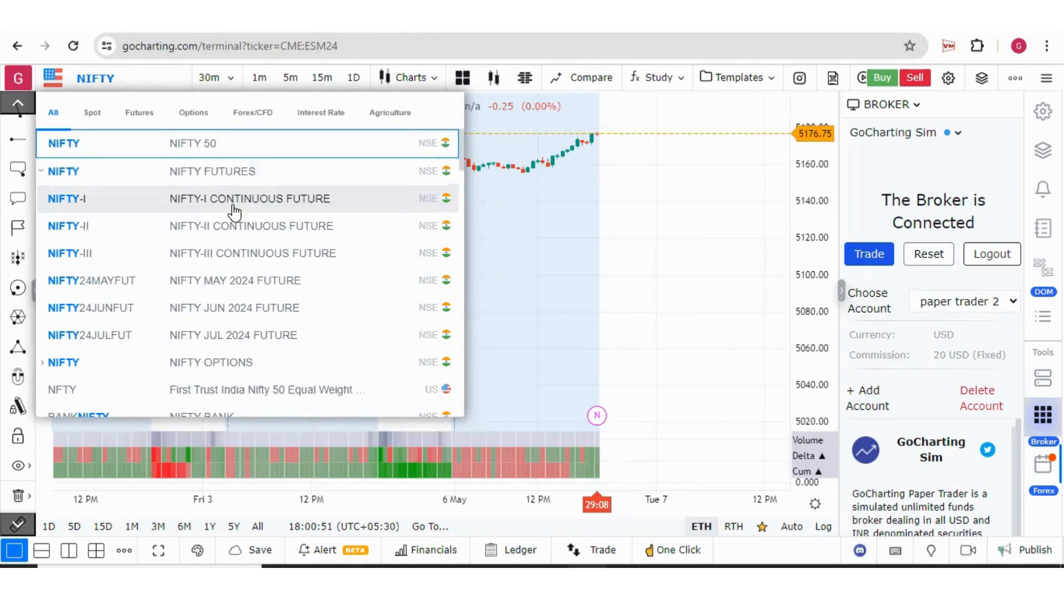
pyautogui.moveTo(255, 214)
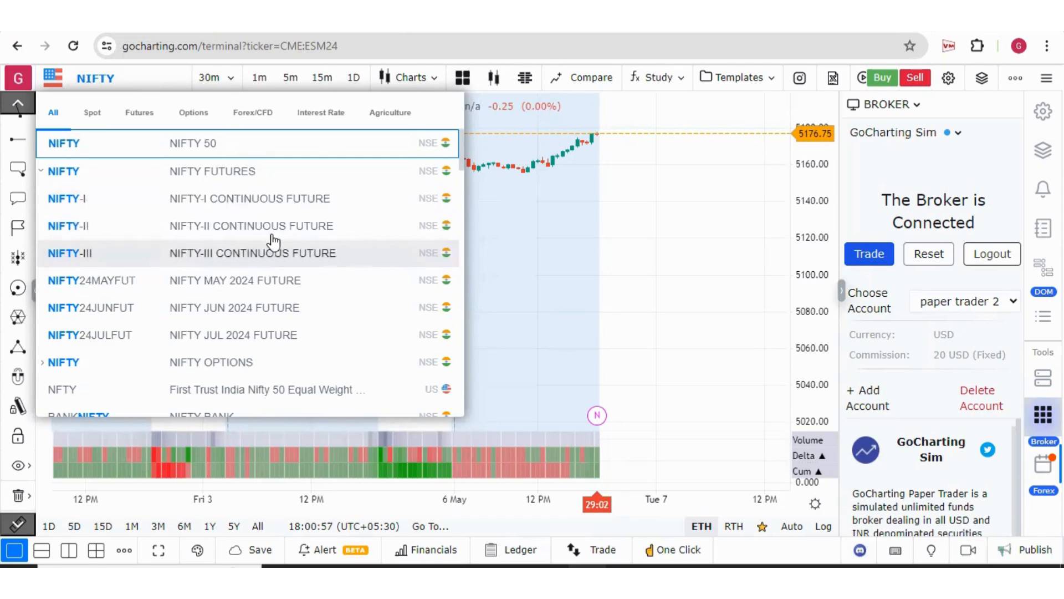
pyautogui.moveTo(262, 225)
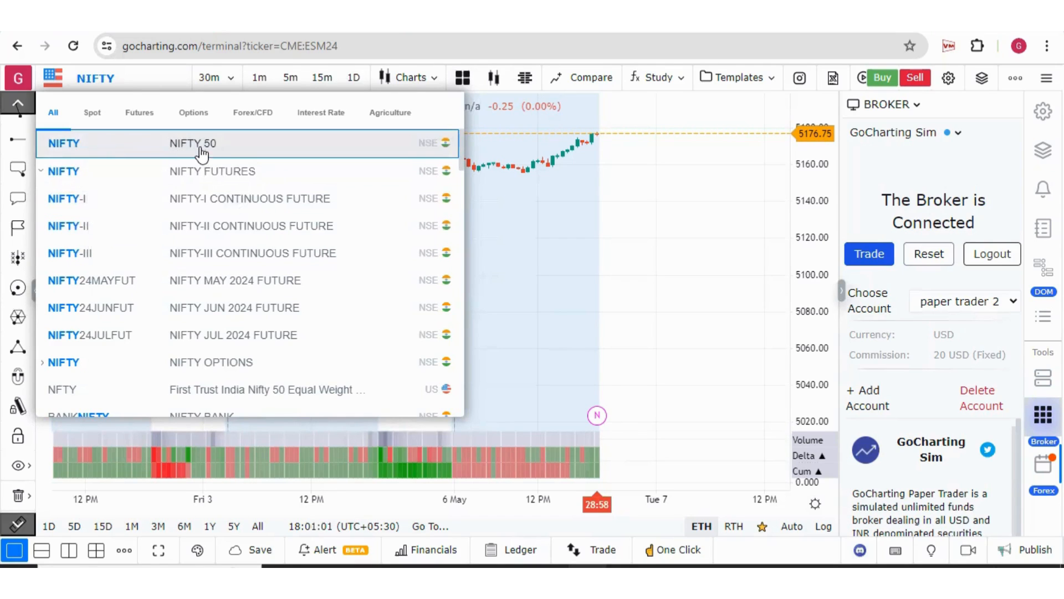
pyautogui.moveTo(261, 252)
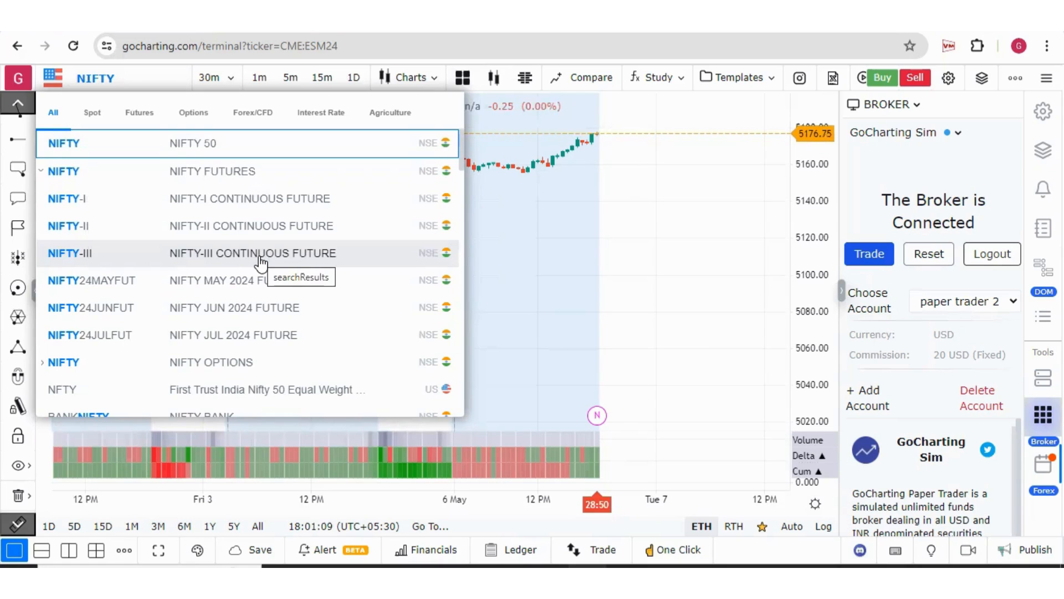
pyautogui.moveTo(153, 307)
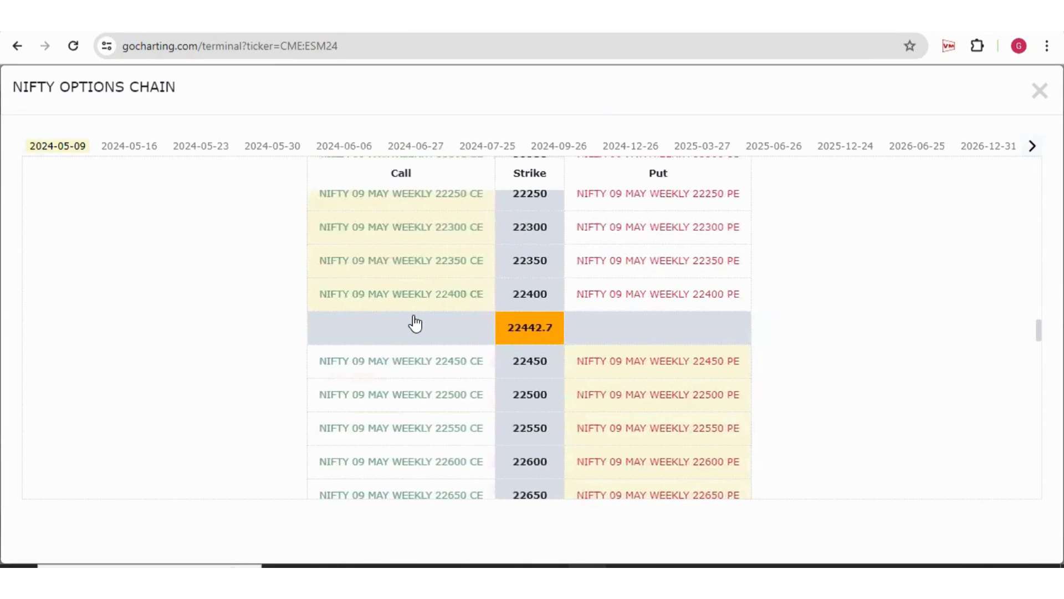
pyautogui.click(1039, 90)
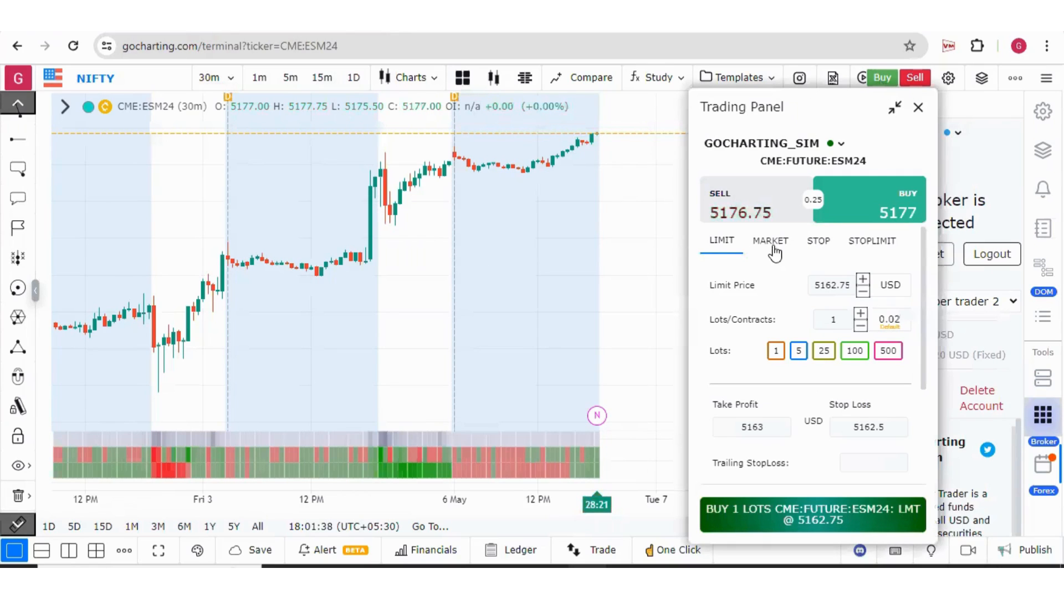
# Step: Switch the ESM24 order form to a market order
pyautogui.click(770, 241)
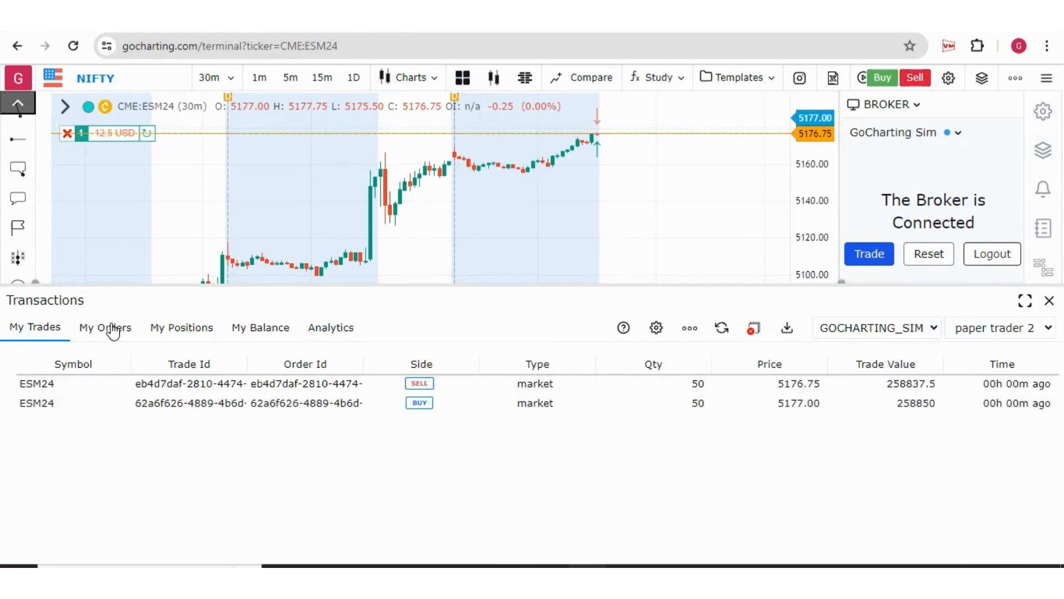
# Step: Review My Orders, Positions, Balance and Analytics, return to My Trades and reset the account
pyautogui.click(105, 327)
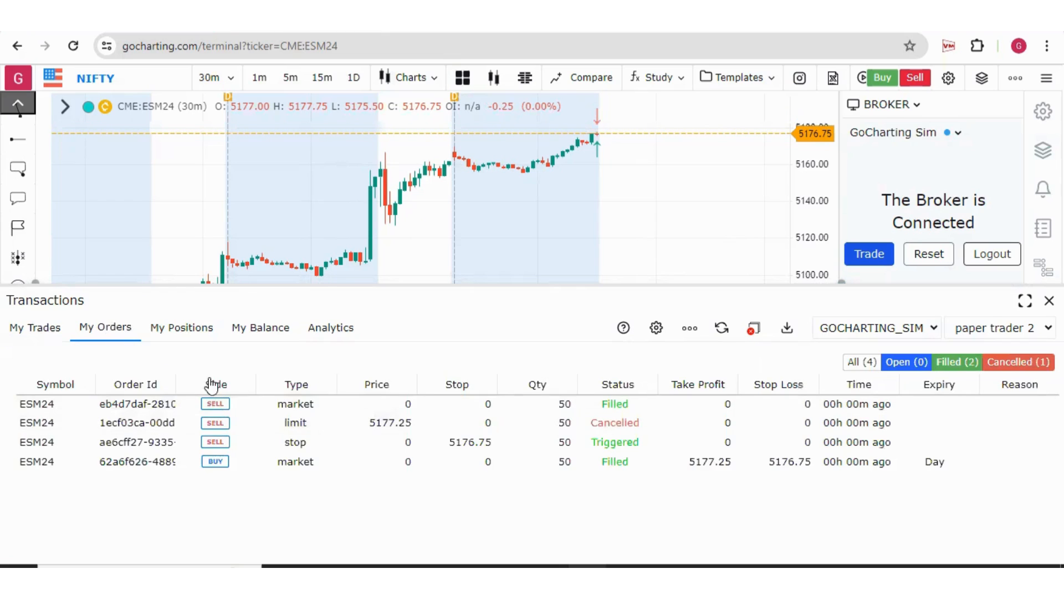
pyautogui.click(180, 327)
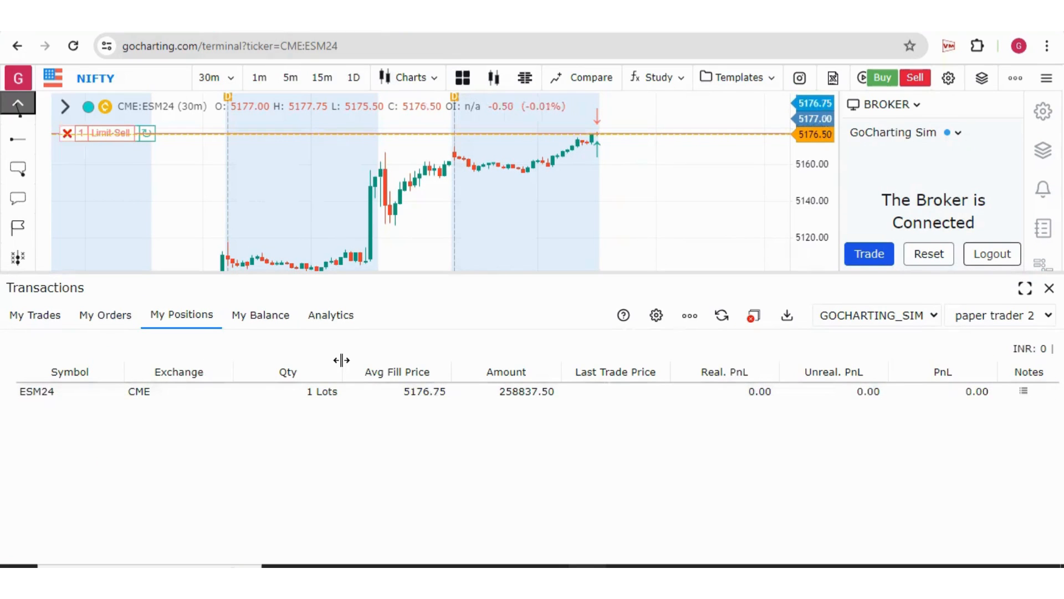
pyautogui.click(259, 313)
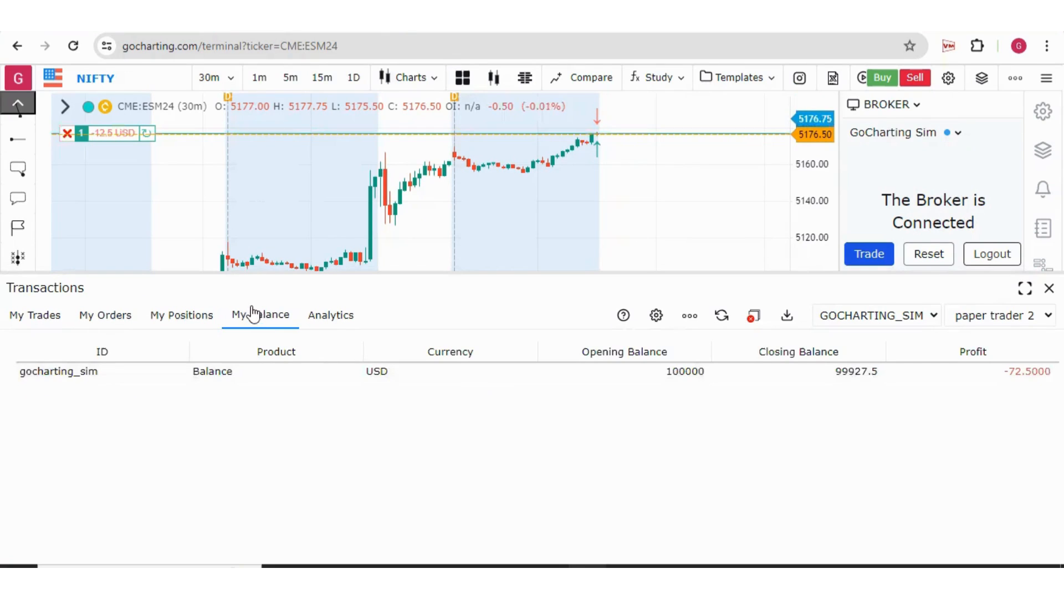
pyautogui.click(330, 314)
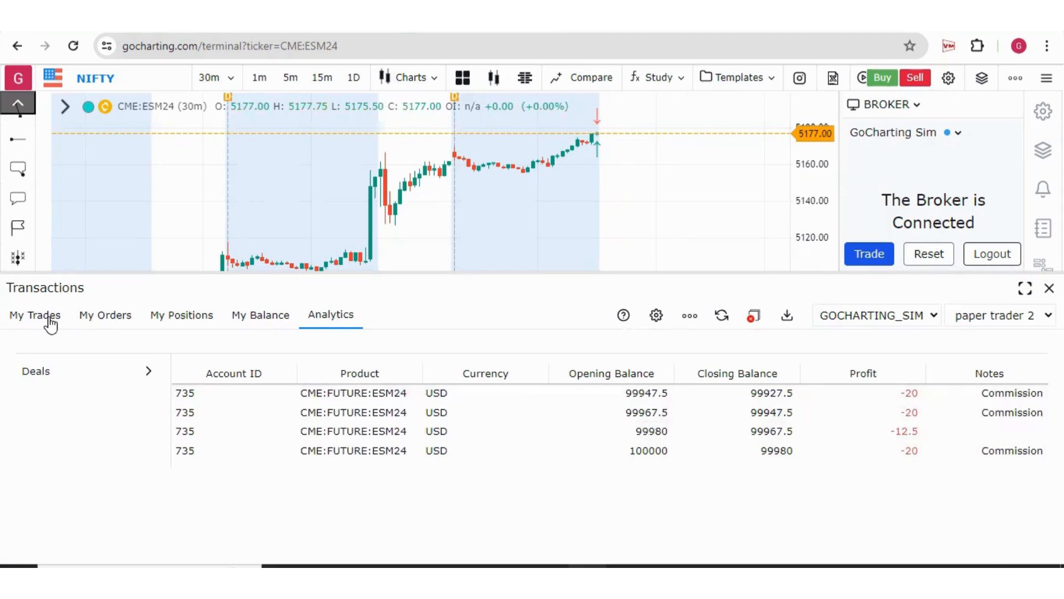
pyautogui.click(34, 313)
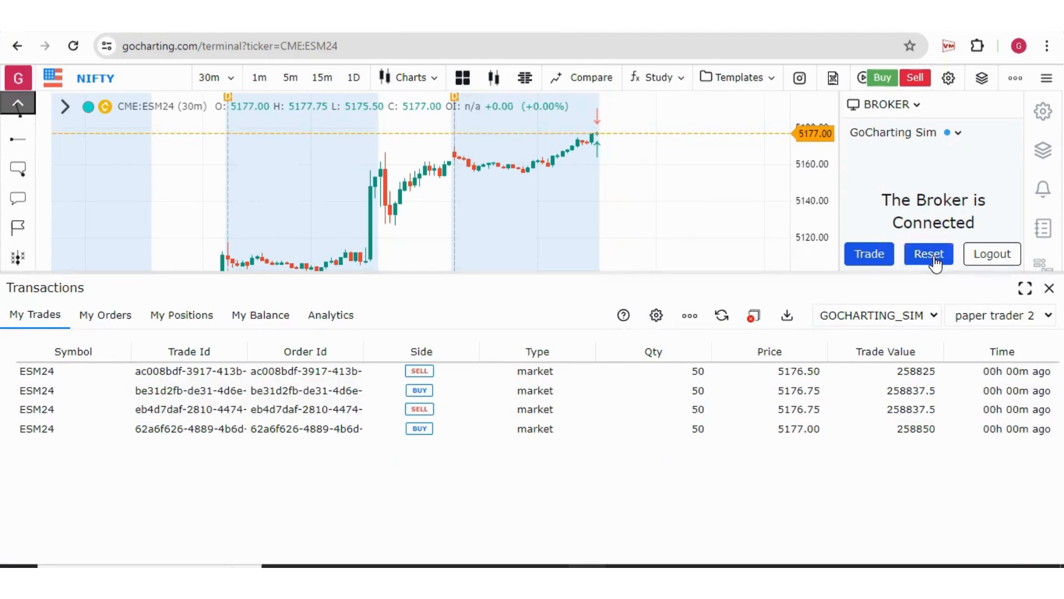
pyautogui.click(928, 253)
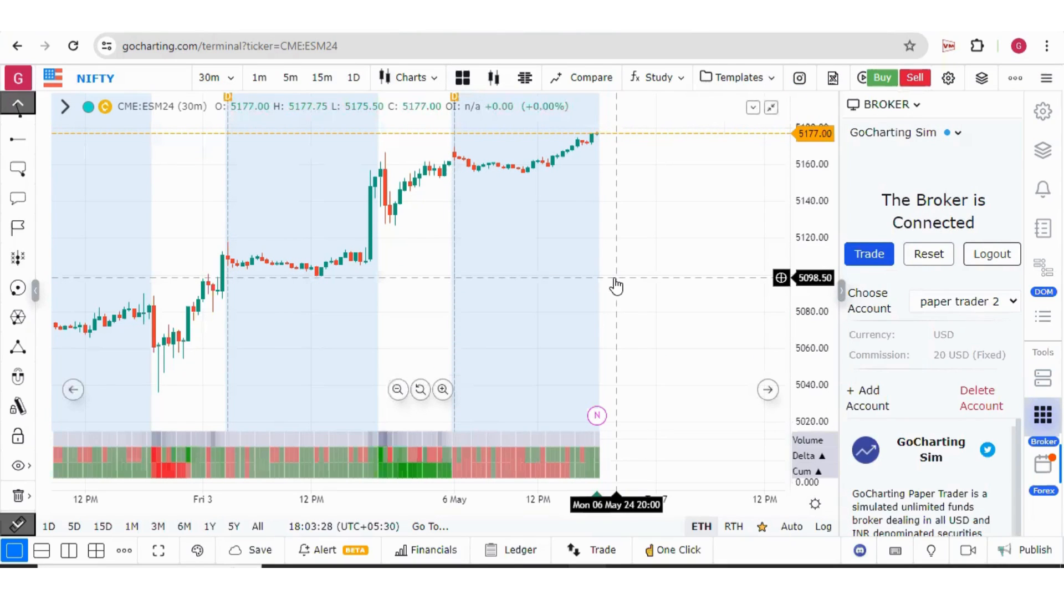
pyautogui.moveTo(662, 290)
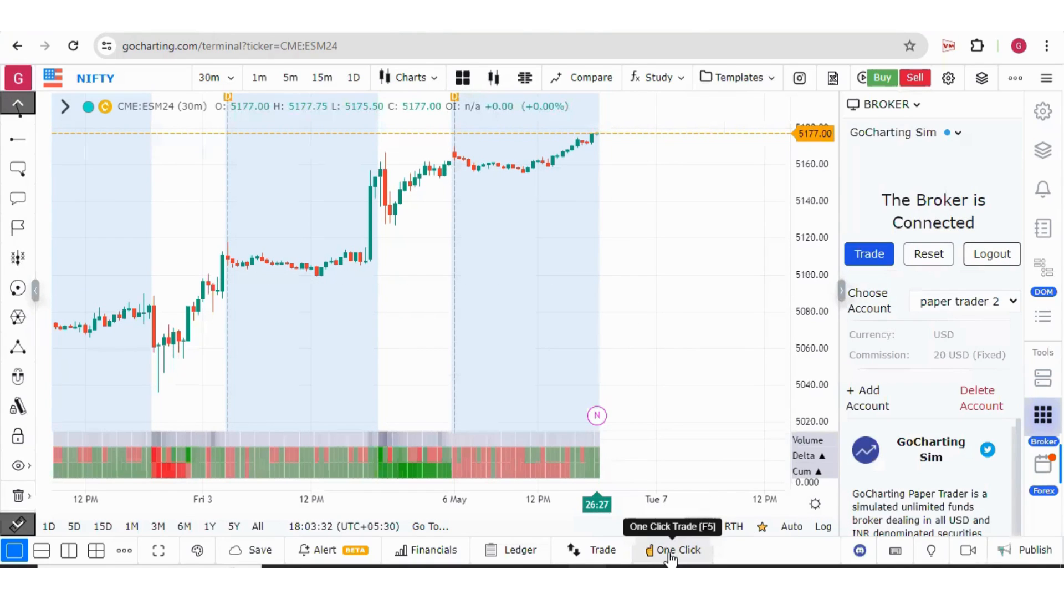
# Step: Enable one-click trading and reopen the panel with a sell-side order for ESM24
pyautogui.click(679, 549)
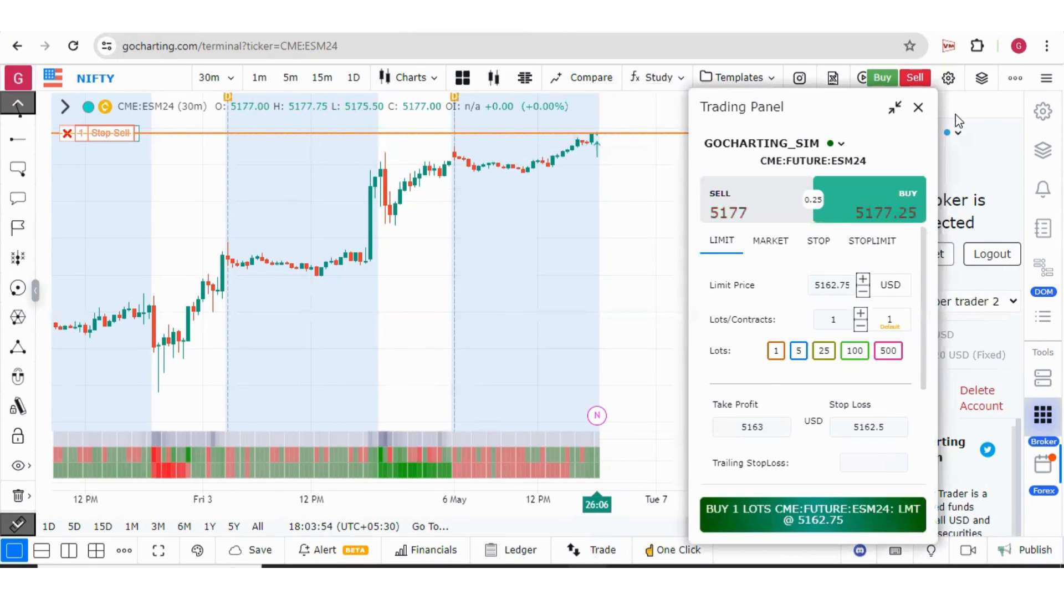
pyautogui.click(918, 108)
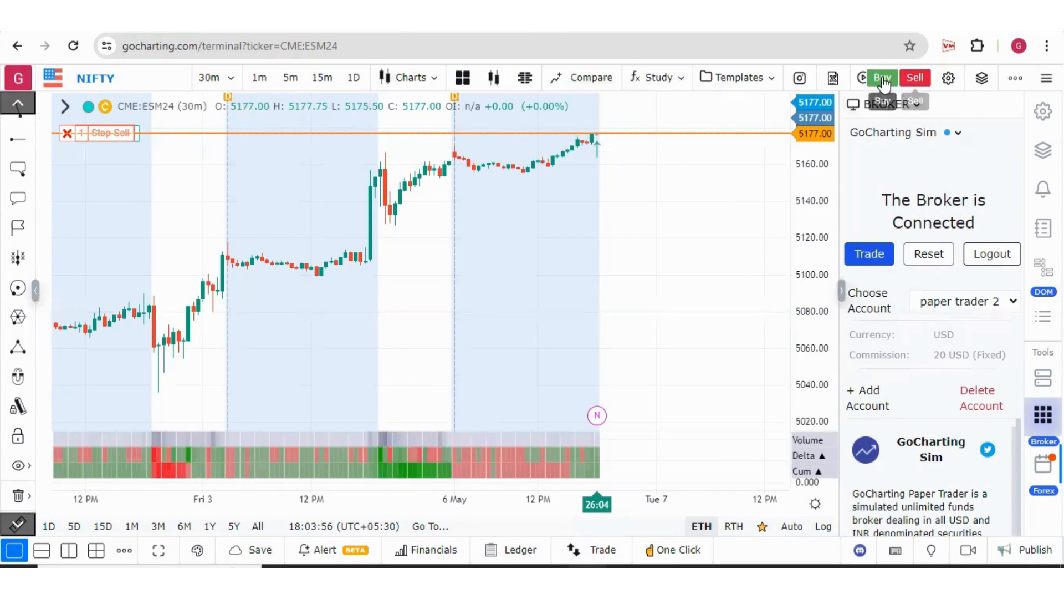
pyautogui.click(881, 78)
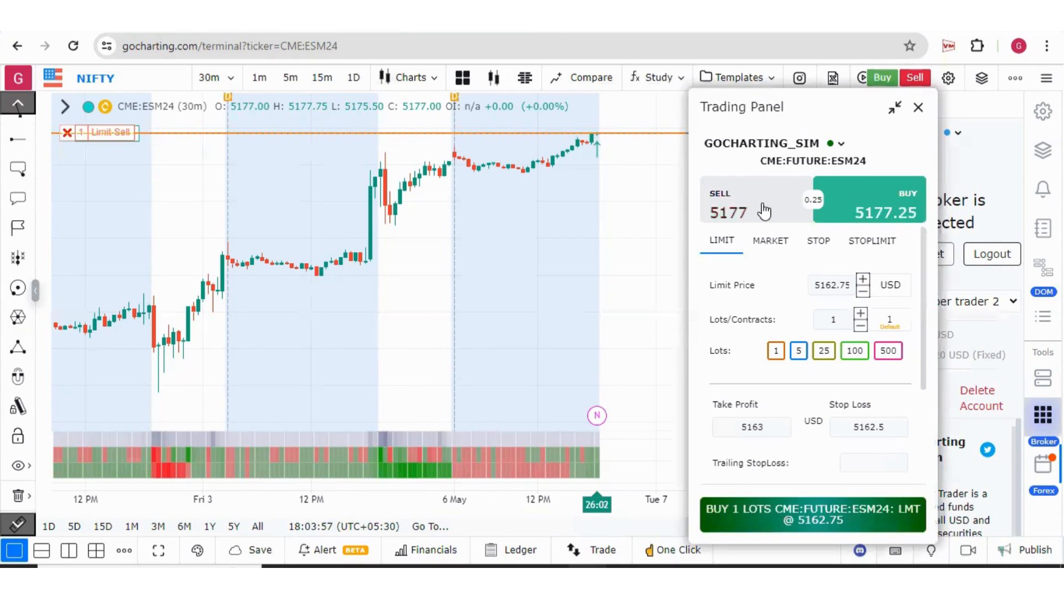
pyautogui.click(727, 213)
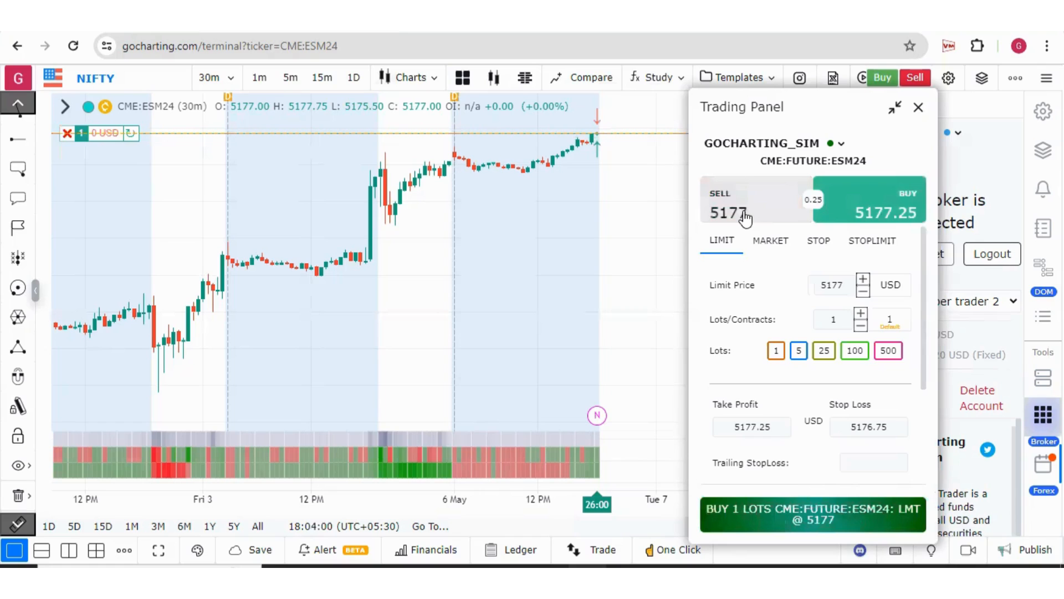
pyautogui.click(743, 214)
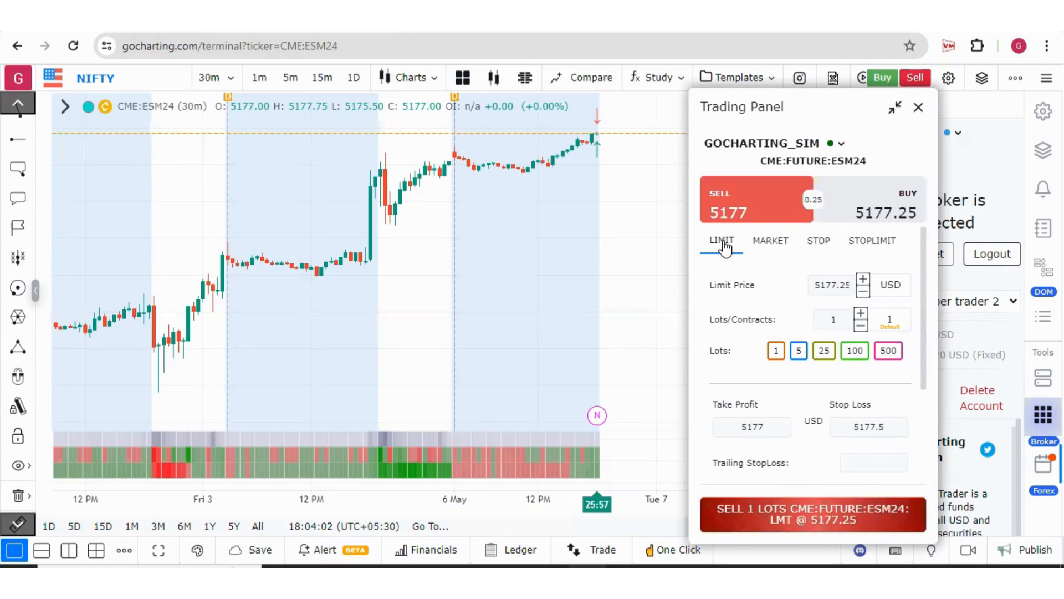
pyautogui.click(771, 242)
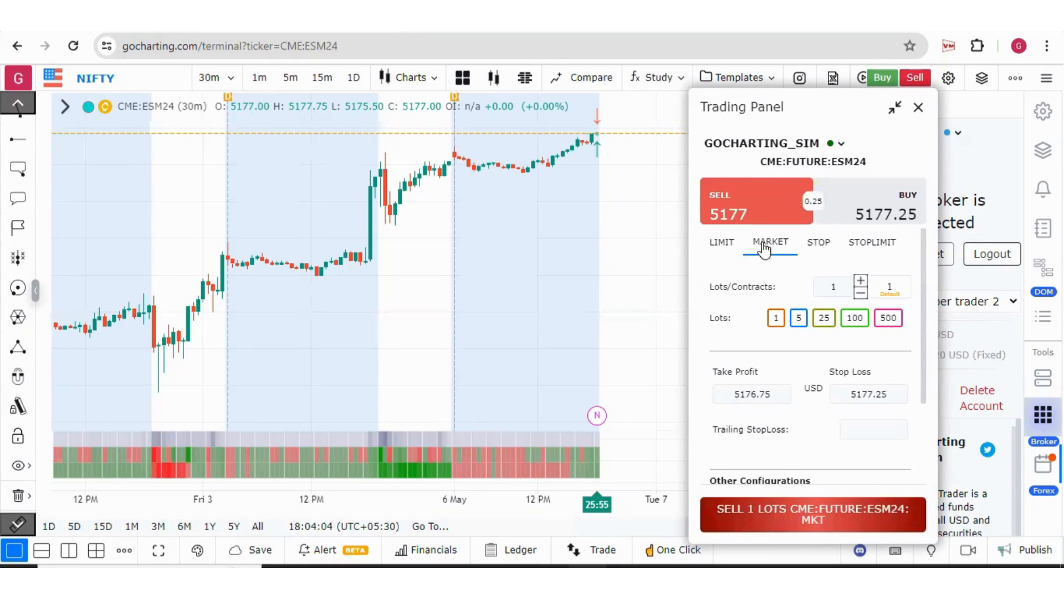
pyautogui.click(819, 241)
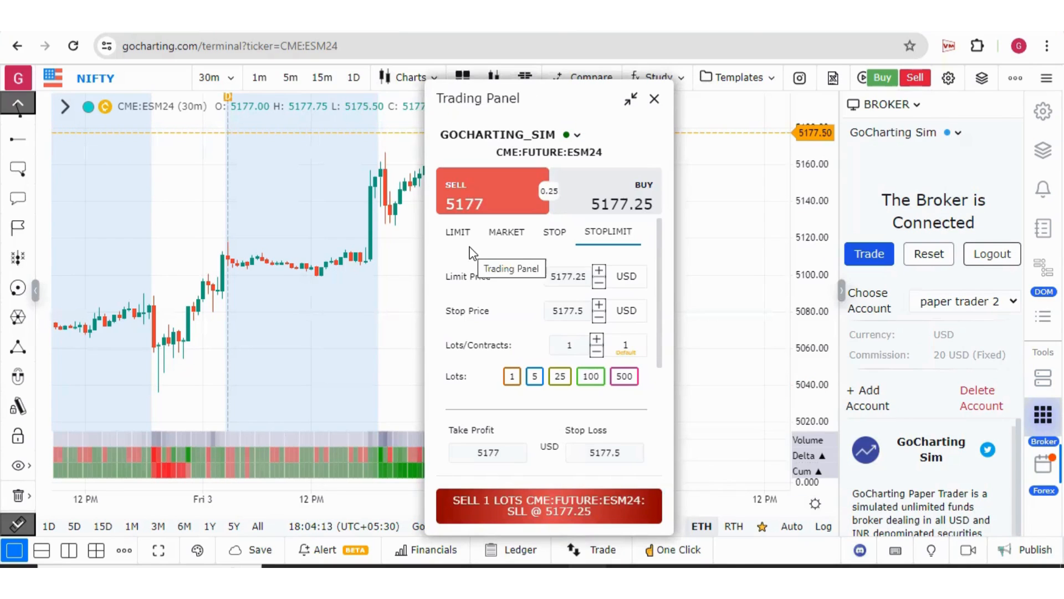
# Step: Cycle the limit, market, stop and stop-limit forms, ending on a sell stop-limit with Other Configurations shown
pyautogui.click(458, 232)
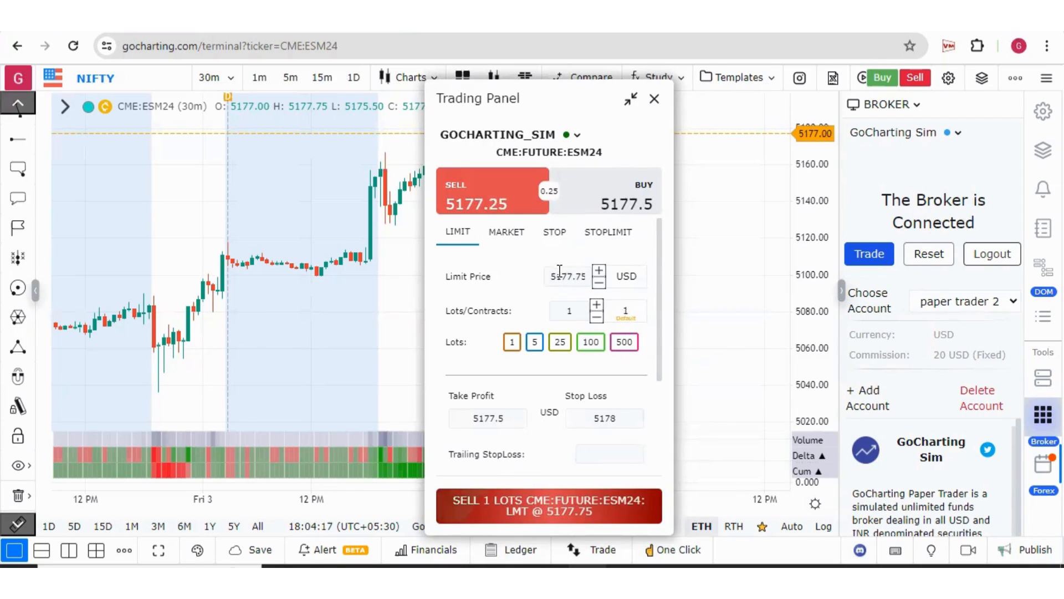
pyautogui.click(507, 233)
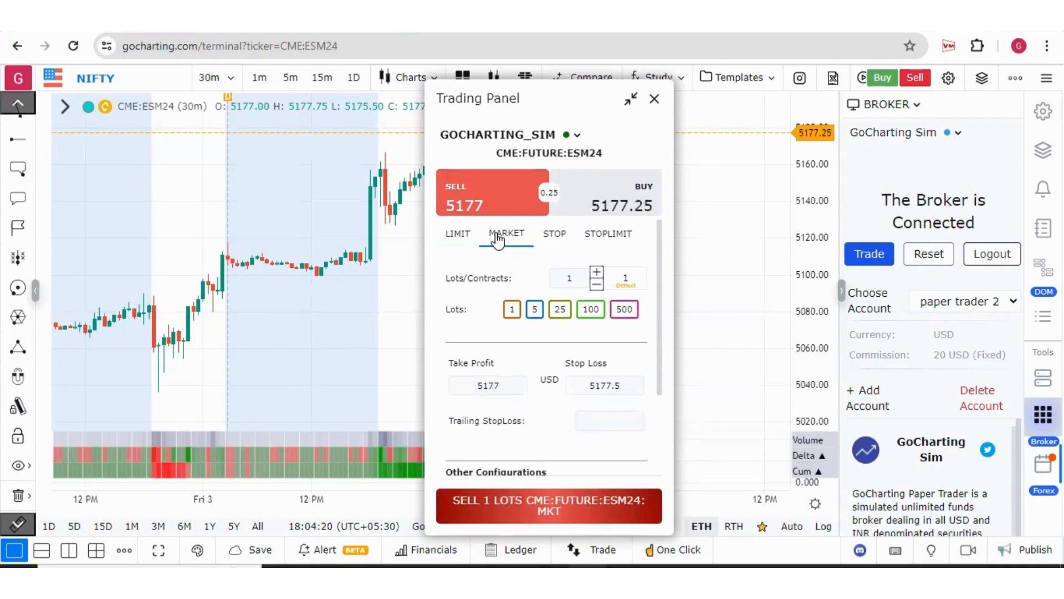
pyautogui.click(568, 277)
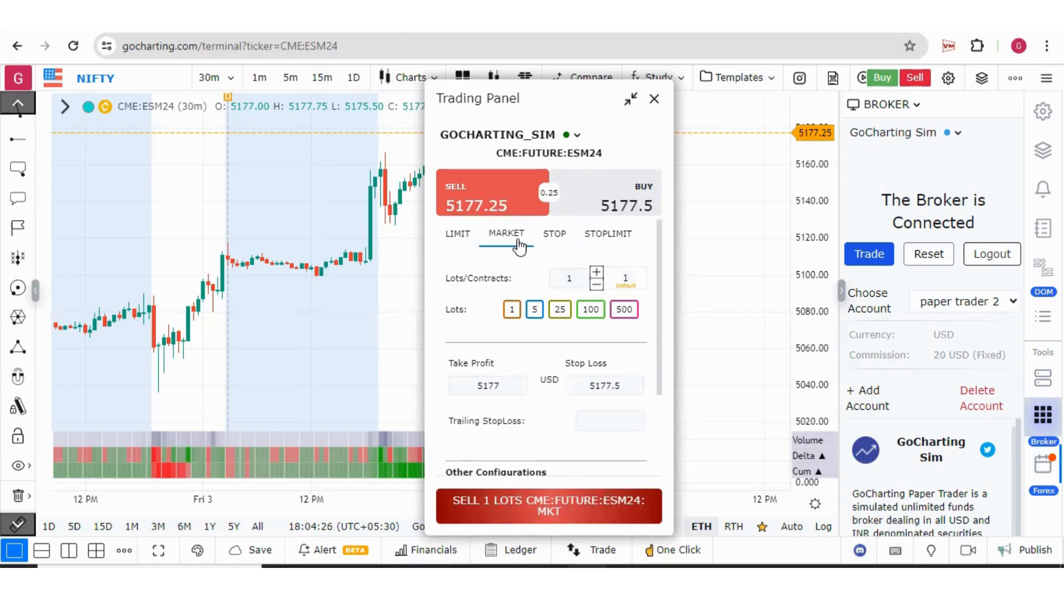
pyautogui.click(554, 231)
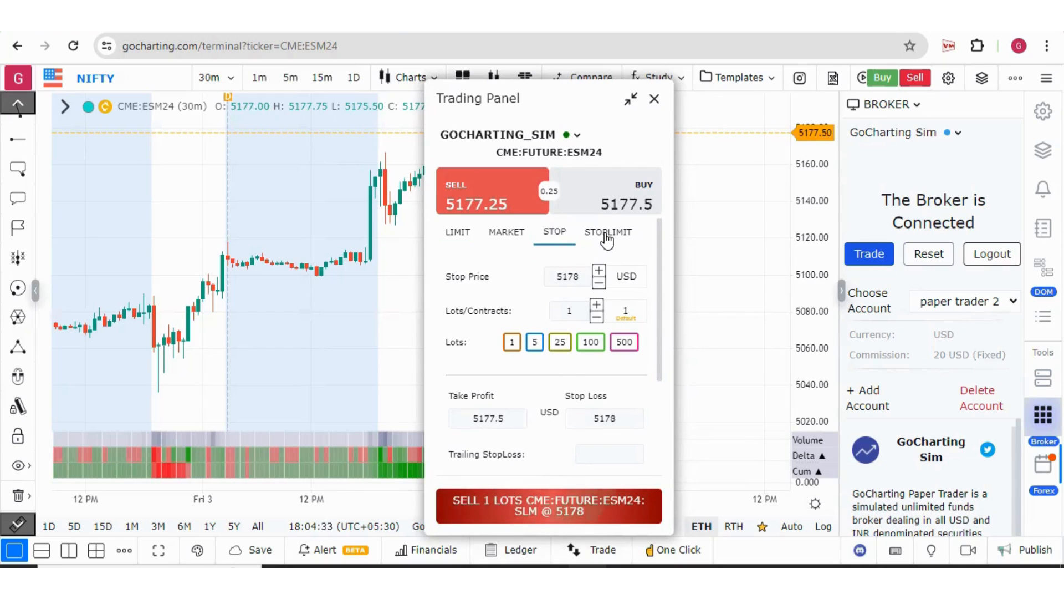
pyautogui.click(608, 232)
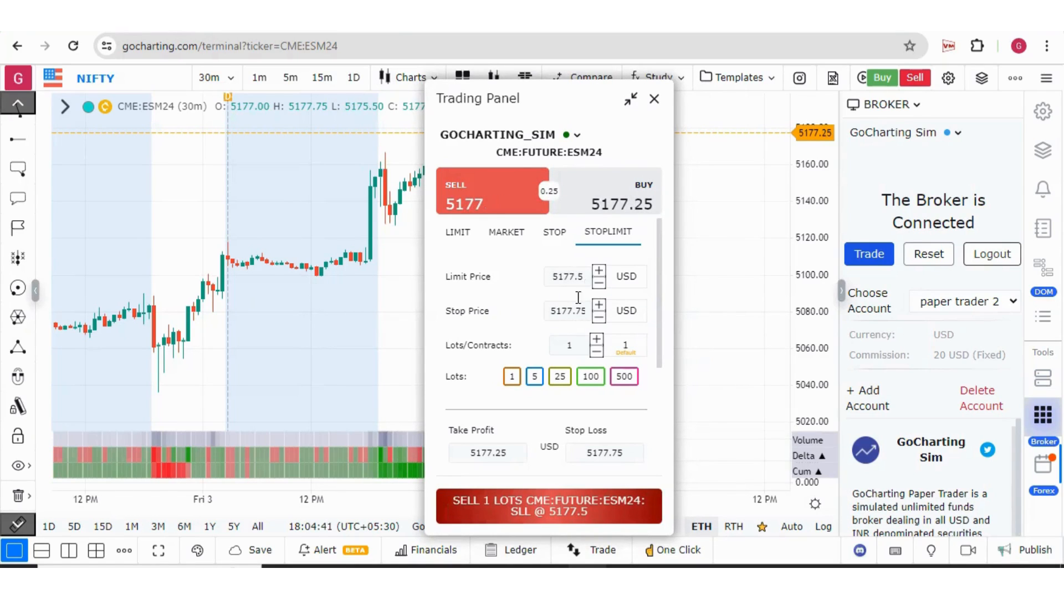
pyautogui.moveTo(566, 272)
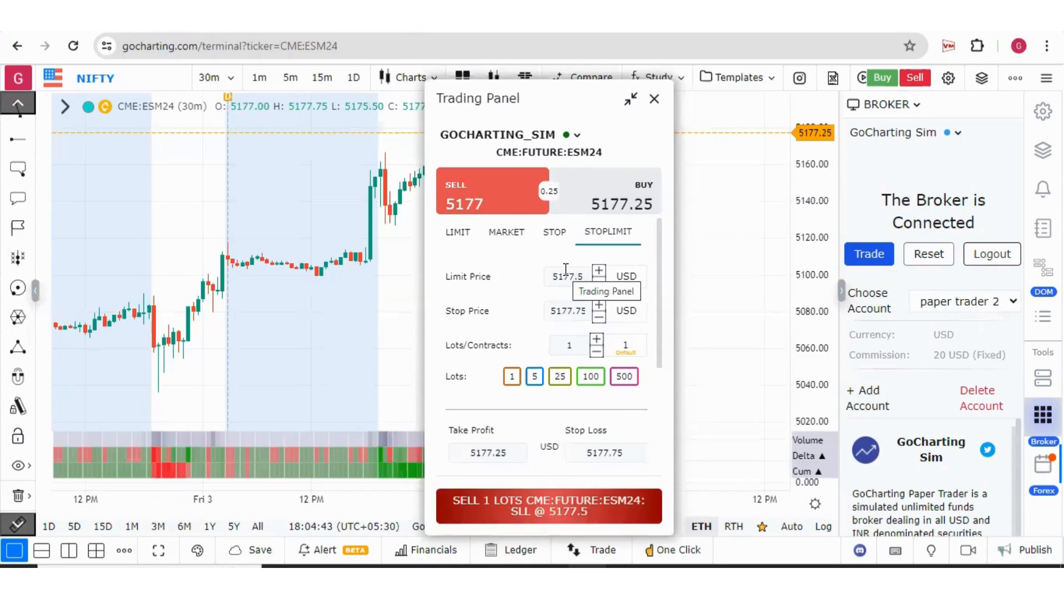
pyautogui.click(555, 232)
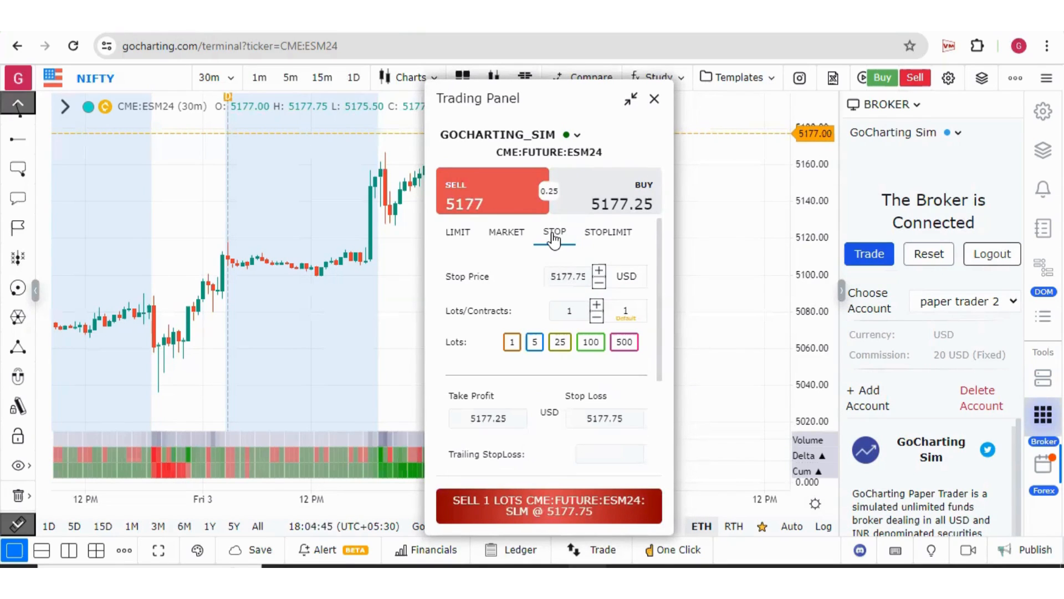
pyautogui.click(607, 232)
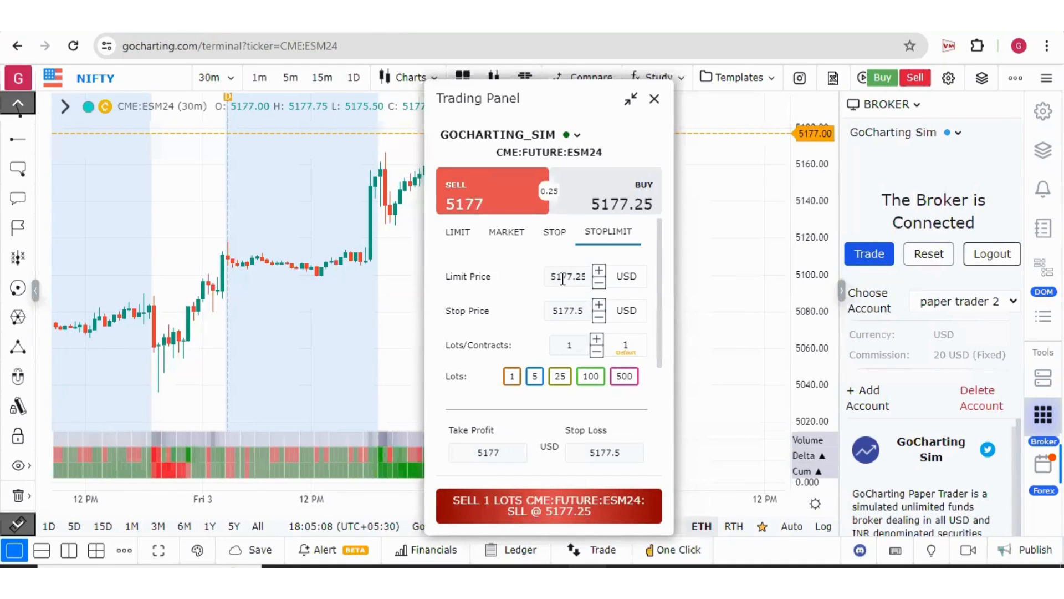
pyautogui.moveTo(579, 302)
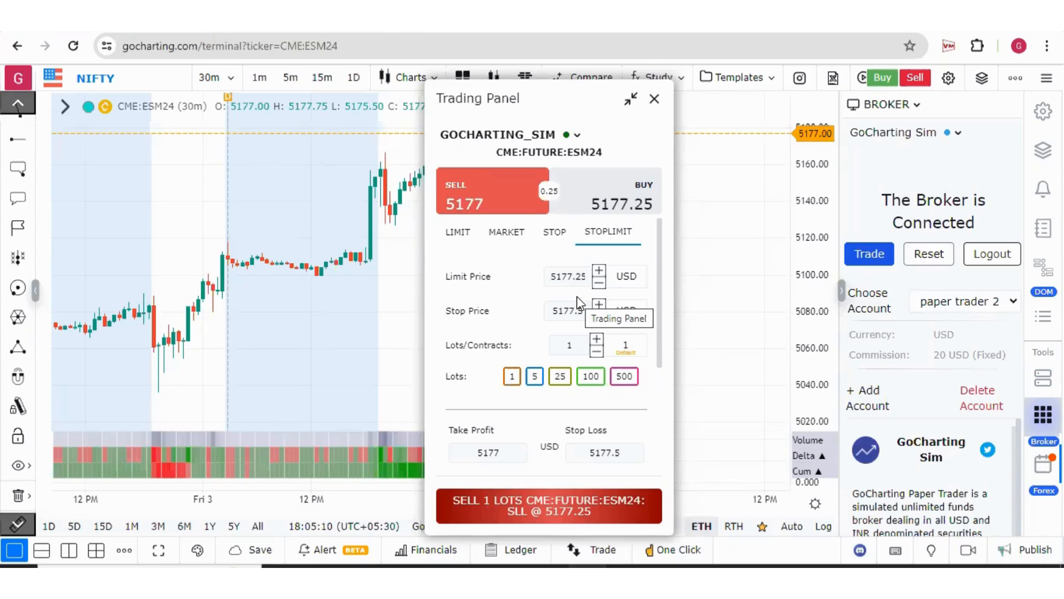
pyautogui.scroll(-3)
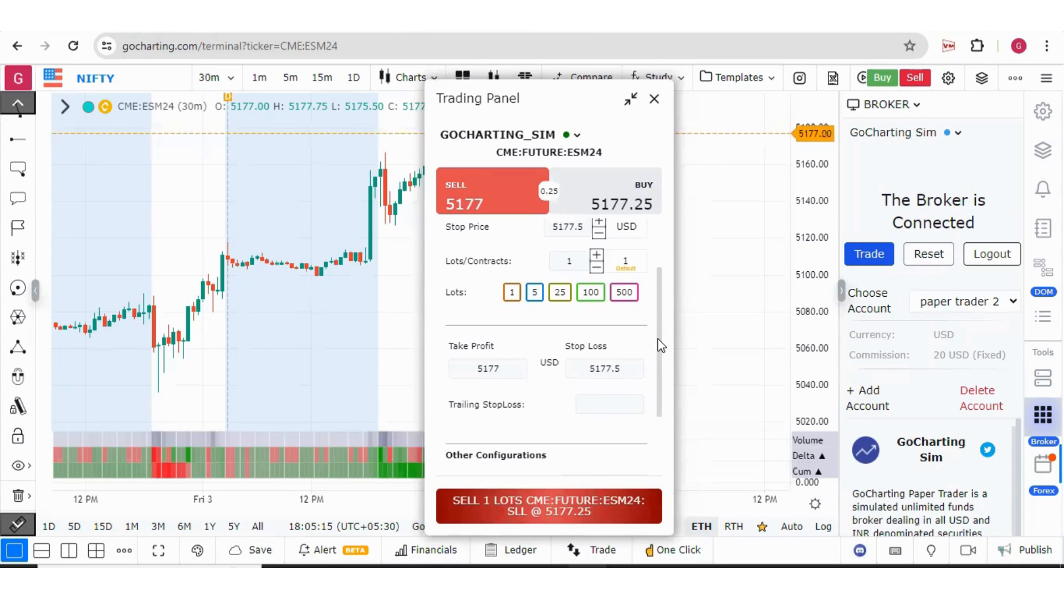
pyautogui.scroll(-3)
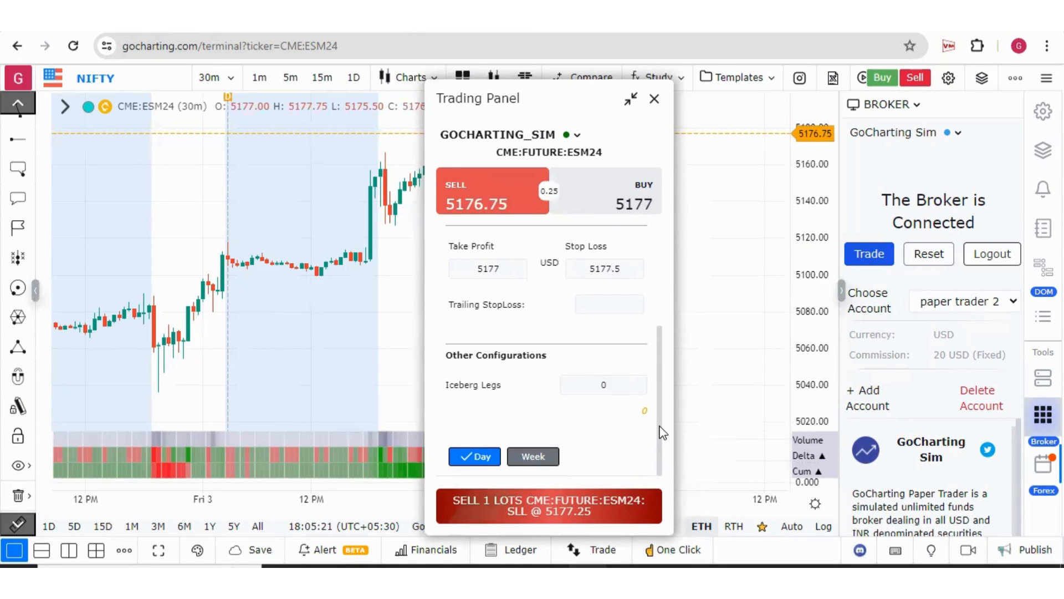
pyautogui.click(654, 98)
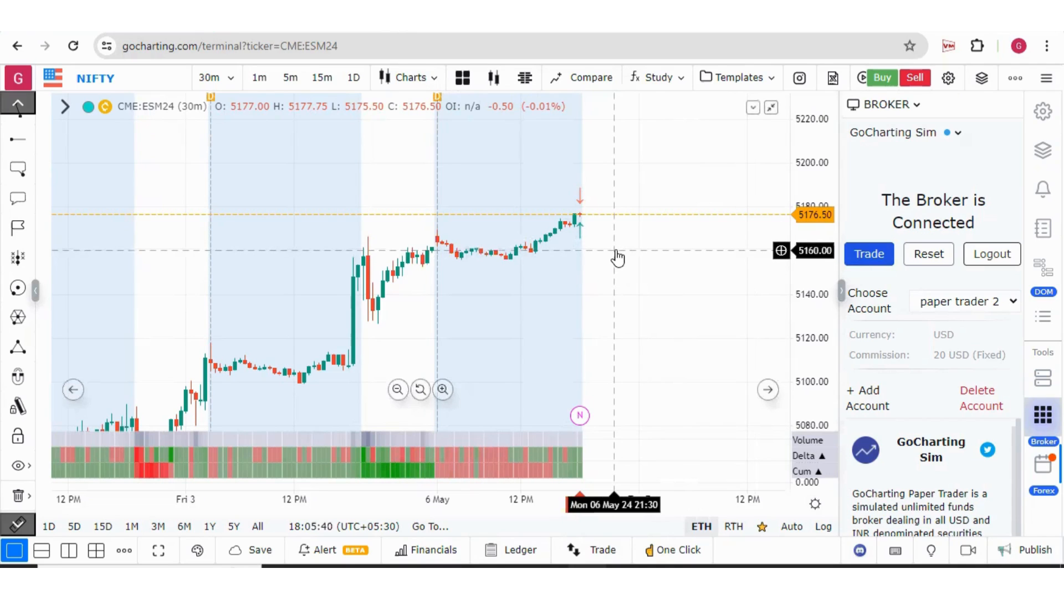
# Step: View right-click order choices at a chart price, check a sell ticket, and bring up chart settings
pyautogui.rightClick(618, 255)
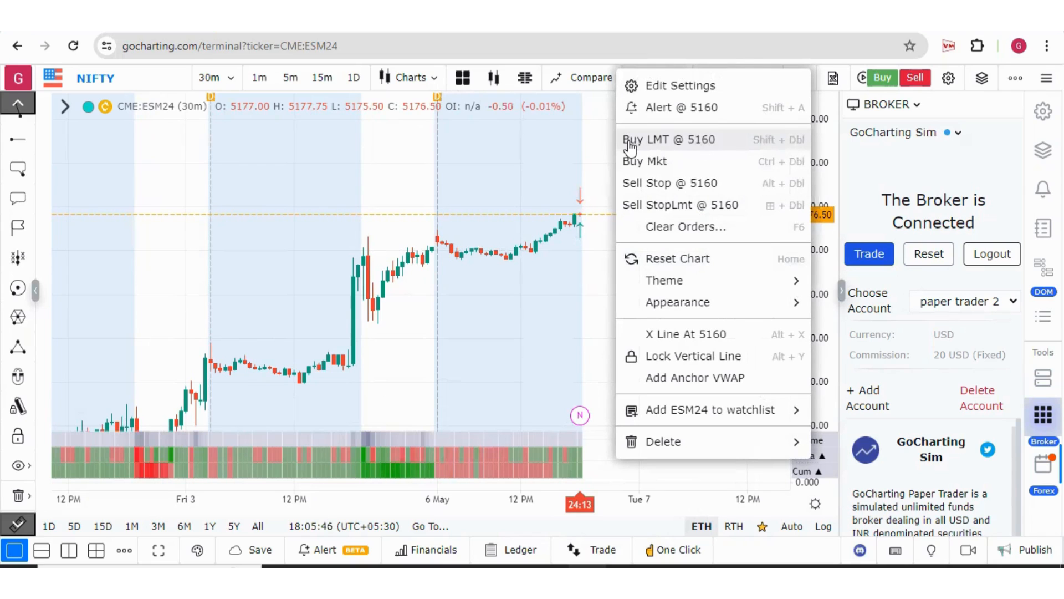
pyautogui.moveTo(656, 226)
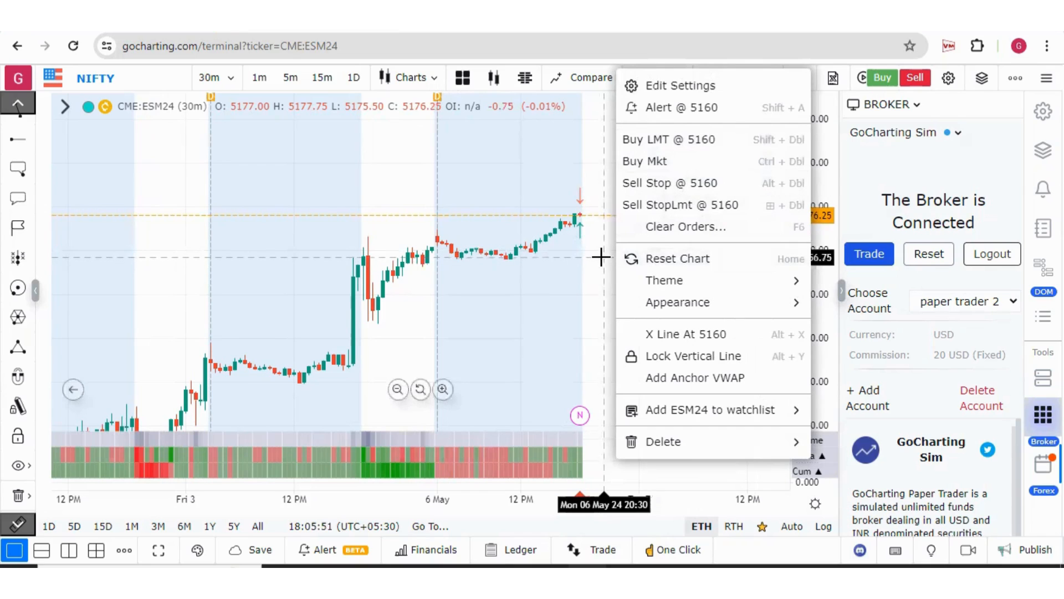
pyautogui.moveTo(586, 161)
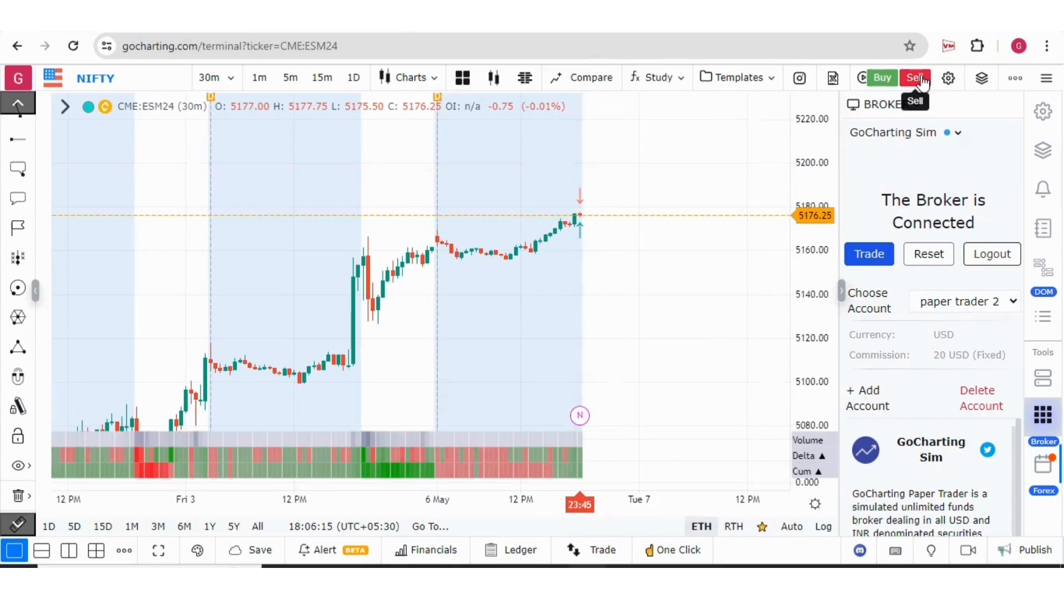
pyautogui.click(915, 78)
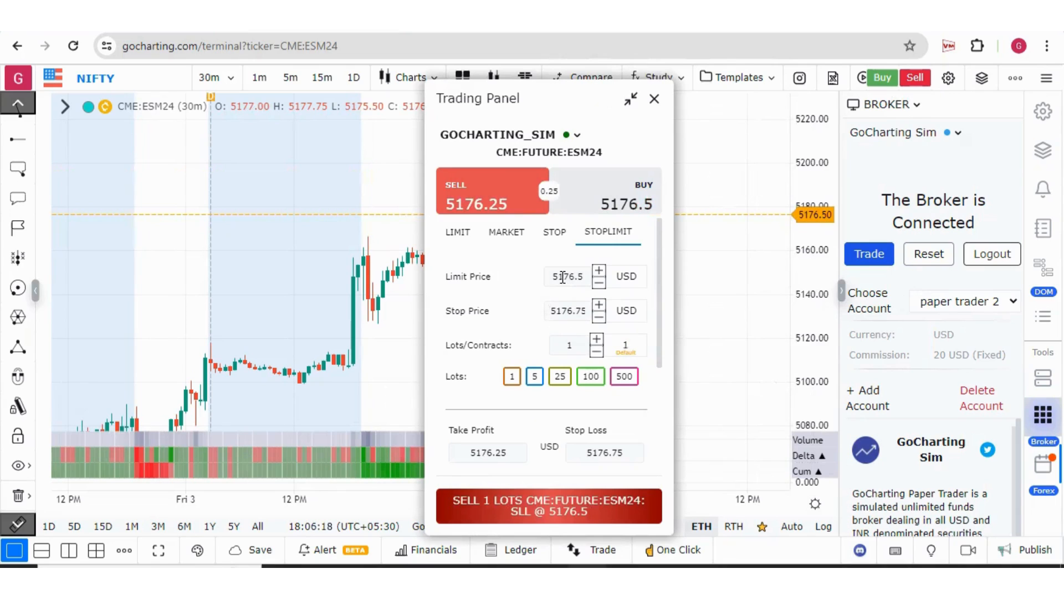
pyautogui.click(654, 98)
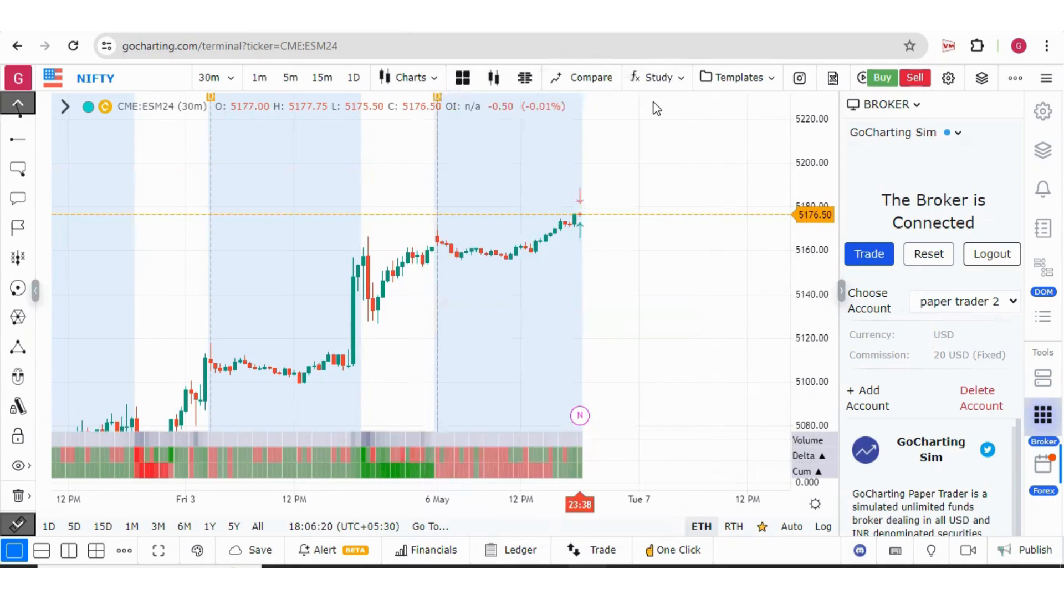
pyautogui.click(948, 77)
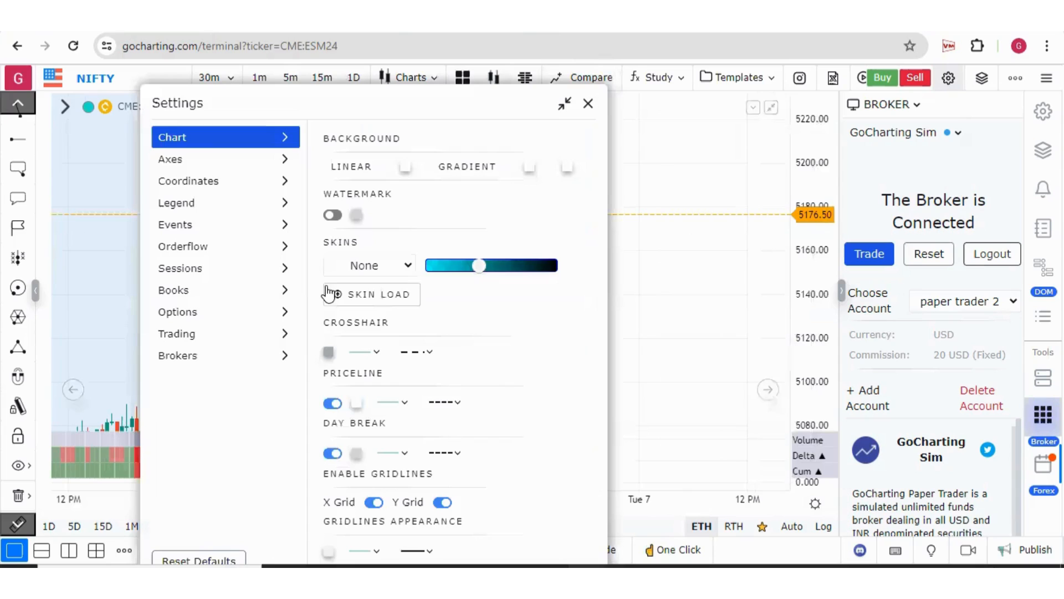
# Step: Review the Trading settings including trigger spread units and a sell order ticket
pyautogui.click(176, 334)
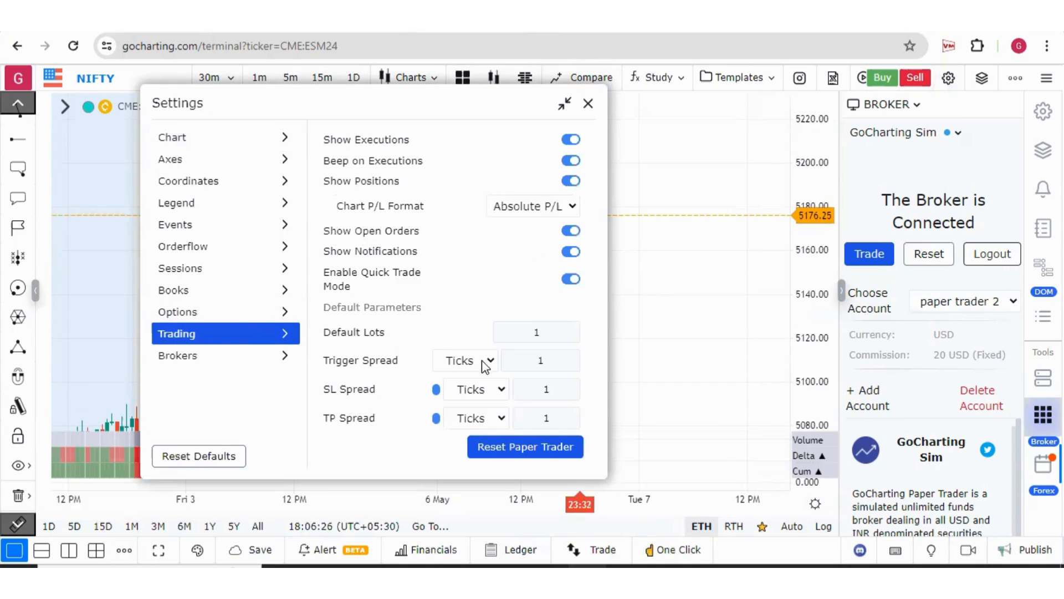
pyautogui.click(464, 361)
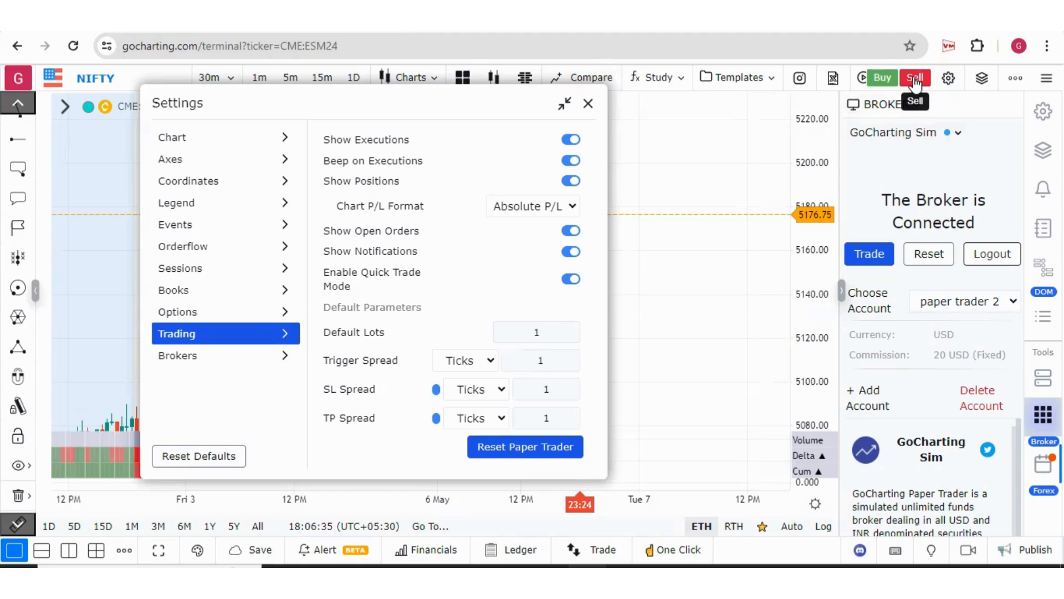
pyautogui.click(916, 76)
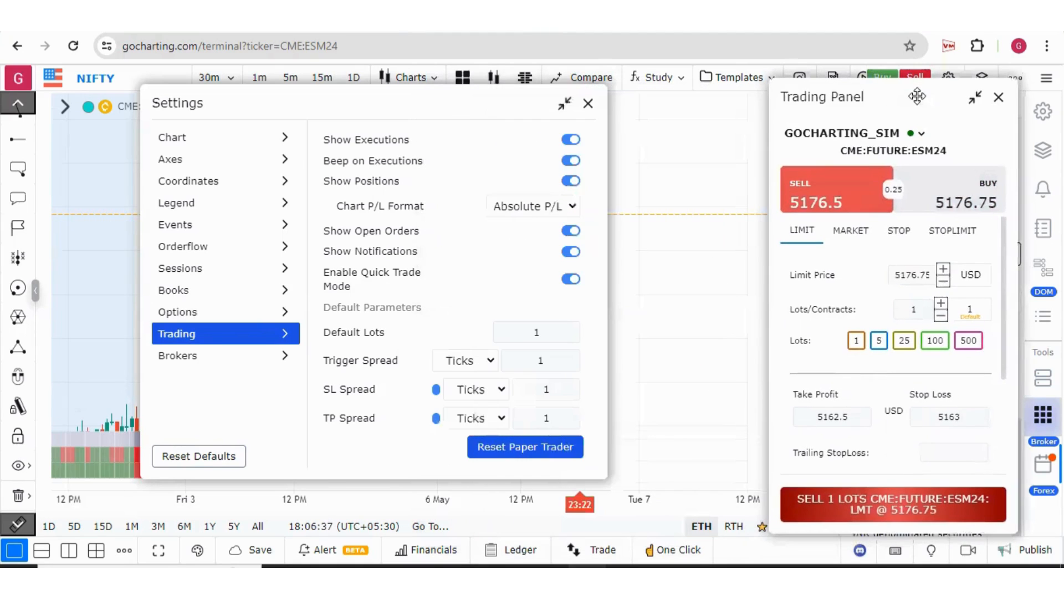
pyautogui.click(951, 231)
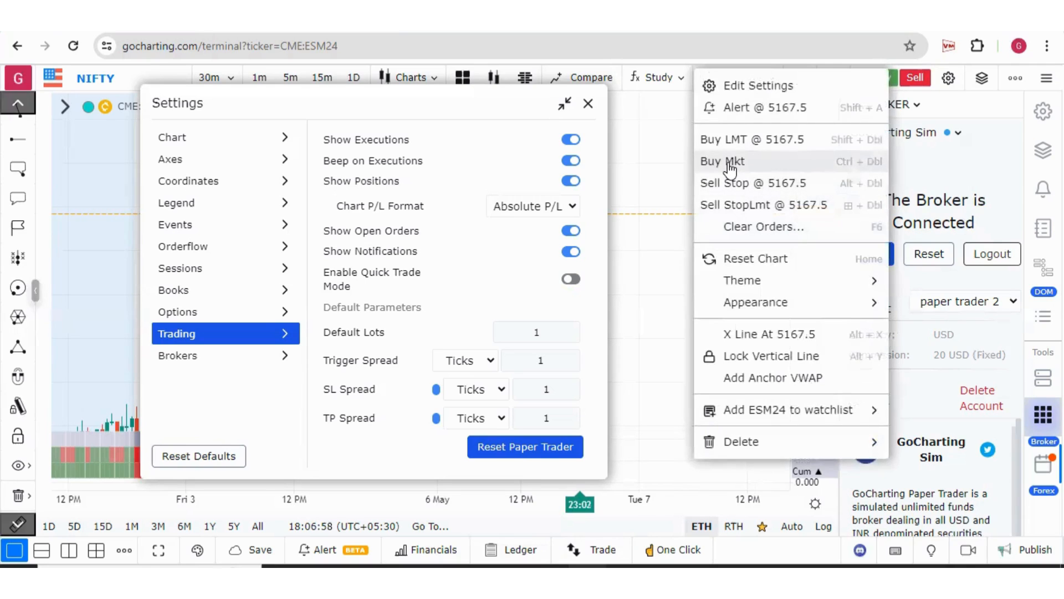
# Step: Check a market buy ticket from the chart, then go to the GoCharting homepage Products menu
pyautogui.click(722, 161)
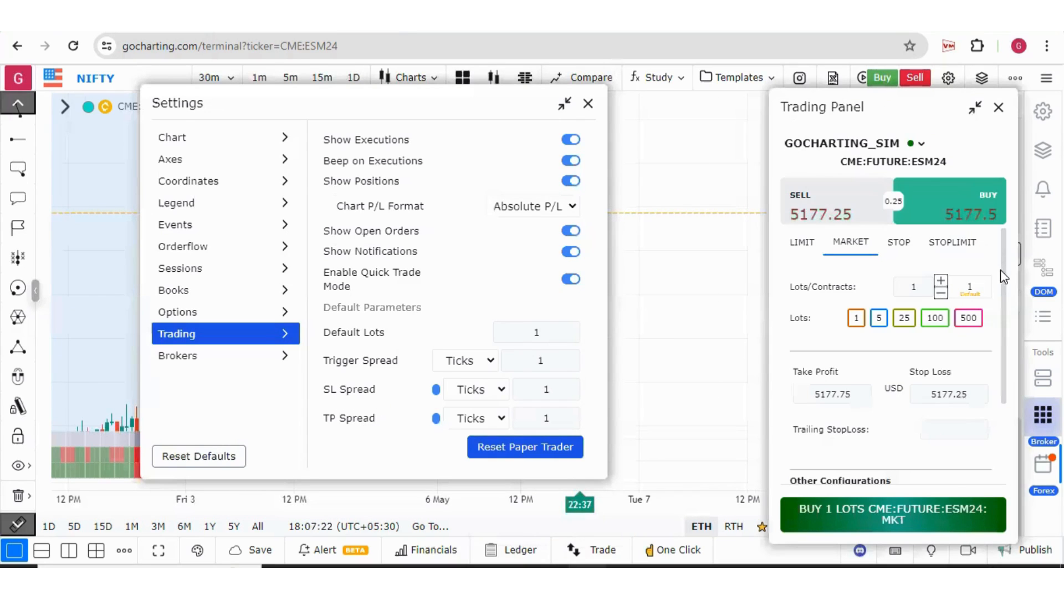
pyautogui.scroll(-3)
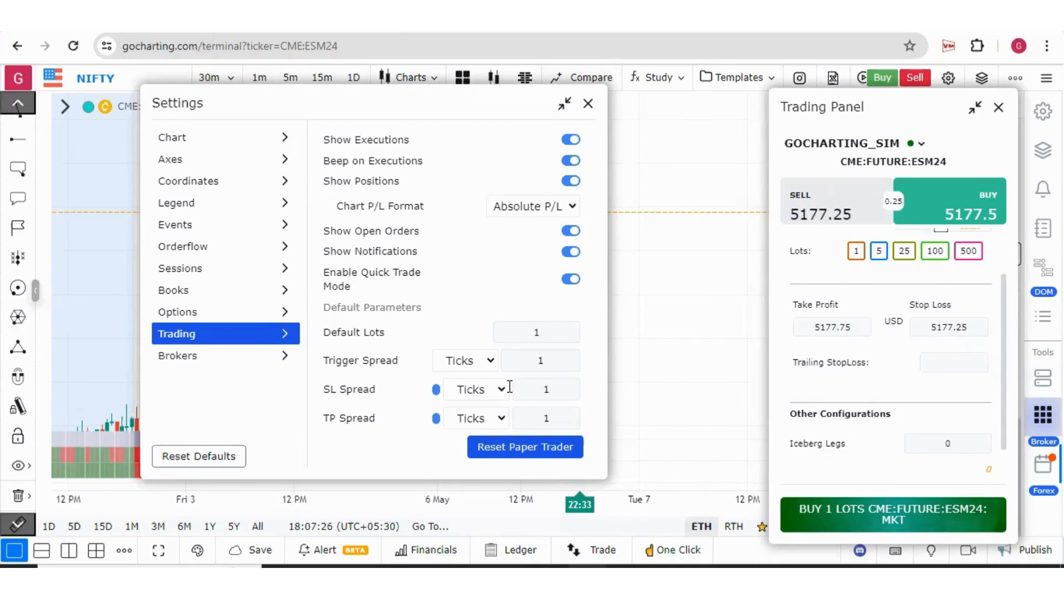
pyautogui.click(477, 389)
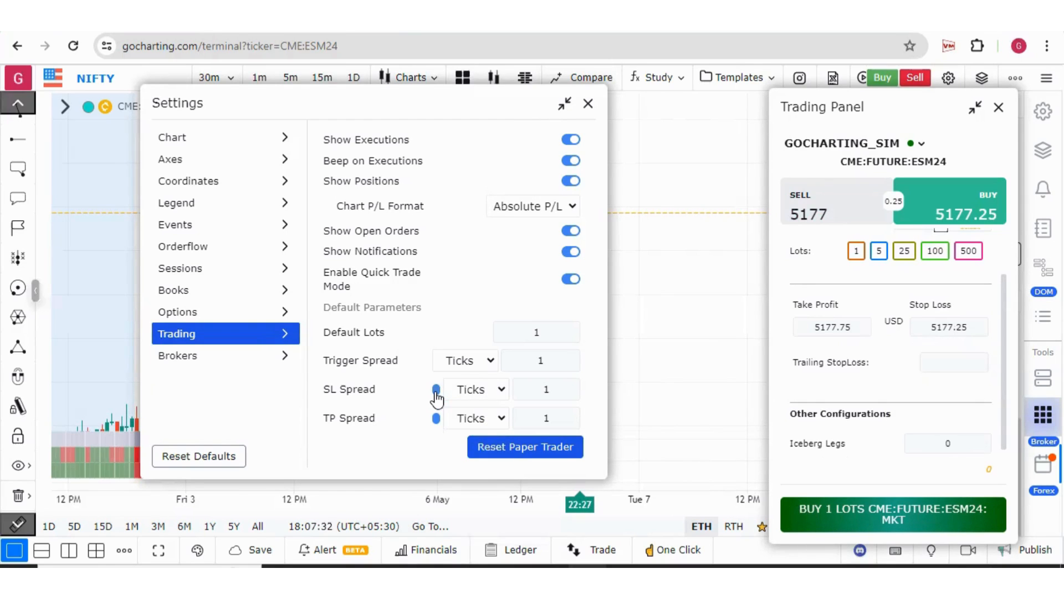
pyautogui.click(588, 103)
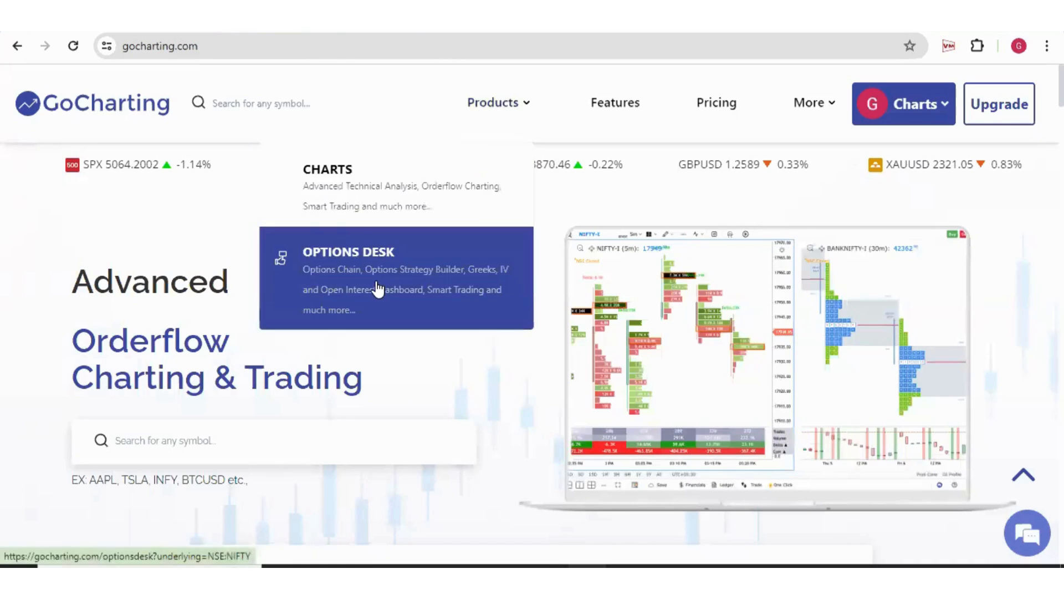
# Step: Open the Options Desk for NIFTY and switch to the Risk view of positions and payoff
pyautogui.click(348, 251)
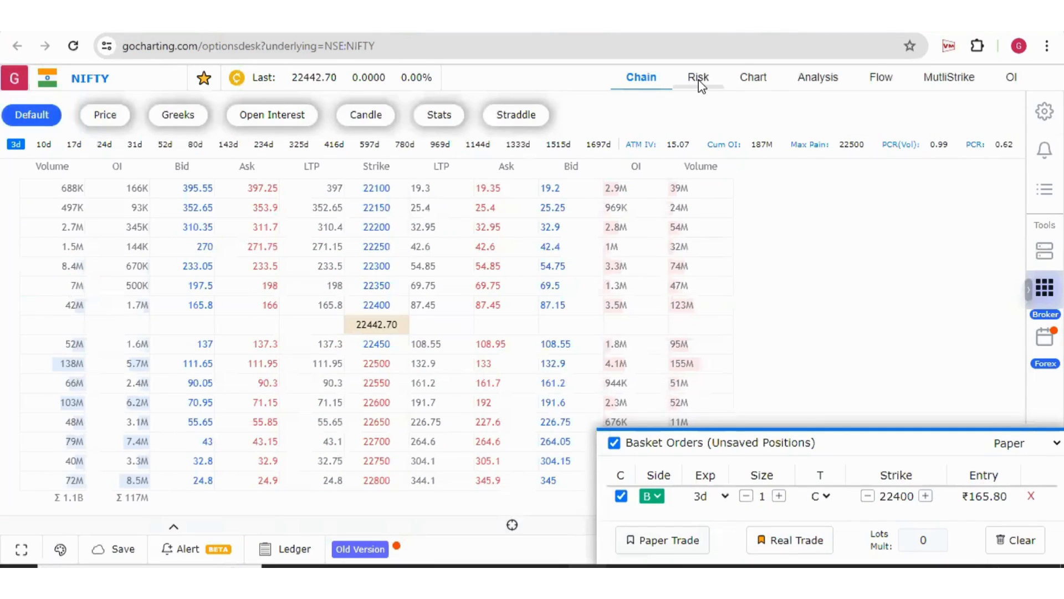
pyautogui.click(698, 77)
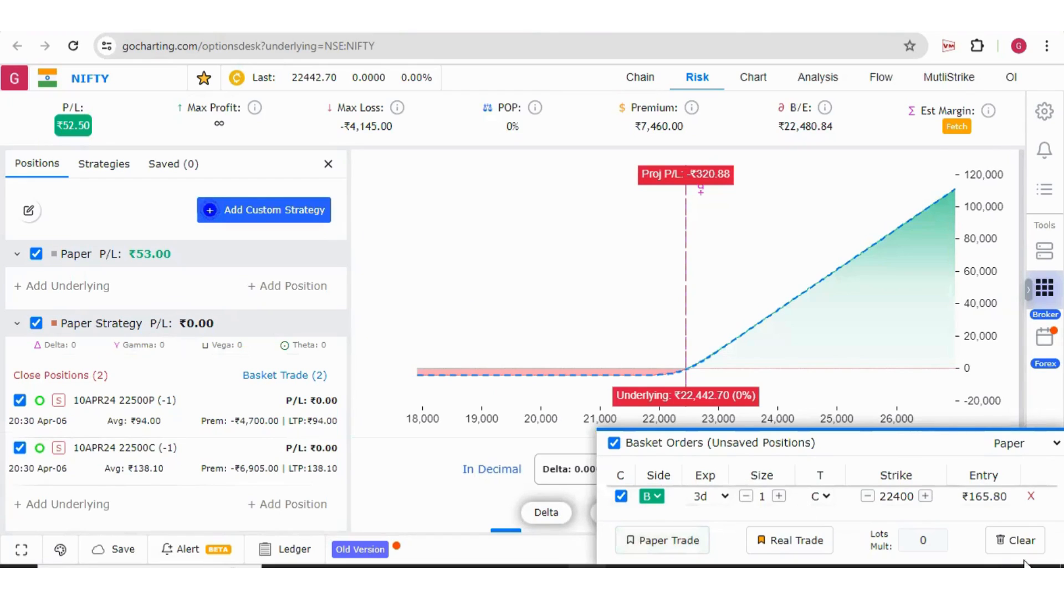
# Step: Clear the basket, confirm the strategy name, and sell the NIFTY 22400 call and 22400 put into it
pyautogui.click(1021, 540)
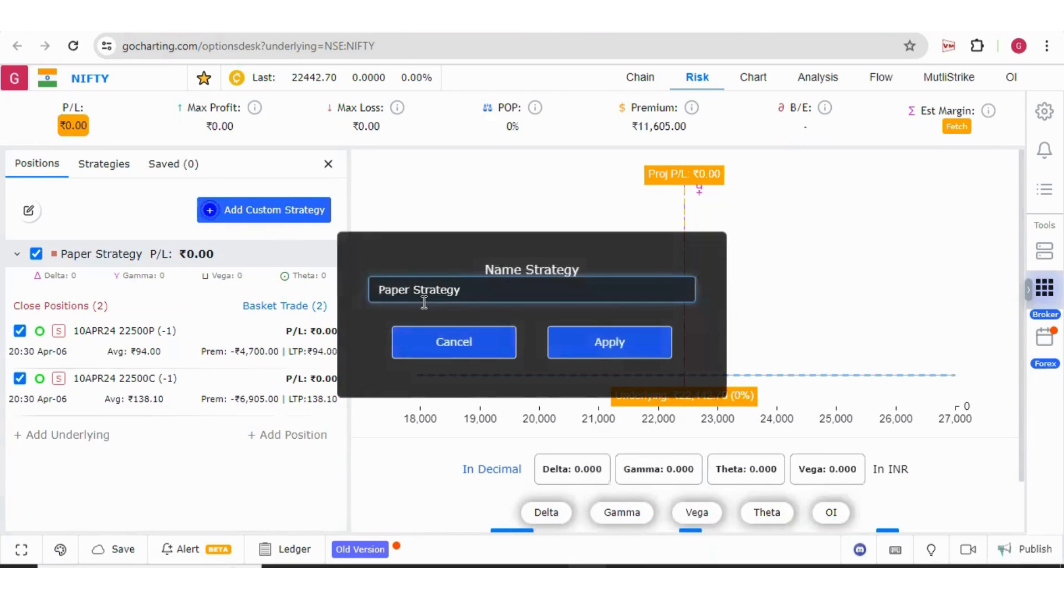
pyautogui.click(608, 341)
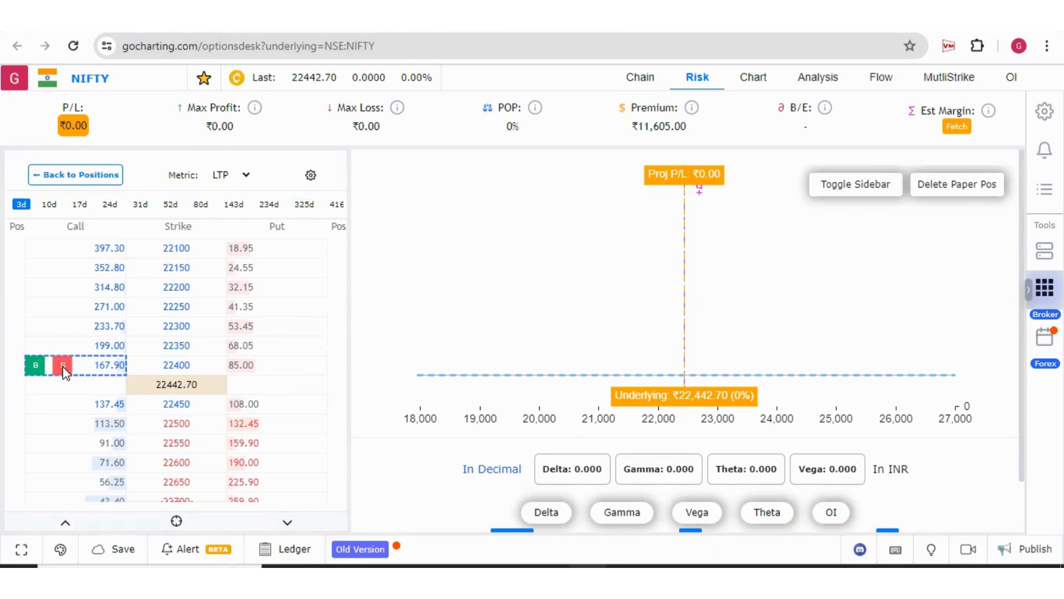
pyautogui.click(63, 365)
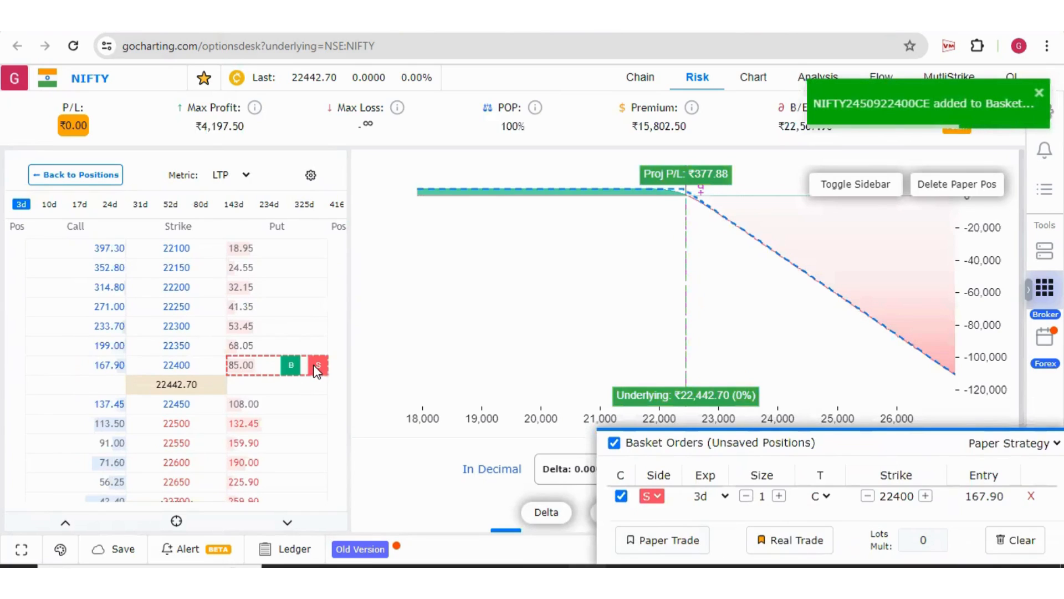
pyautogui.click(318, 366)
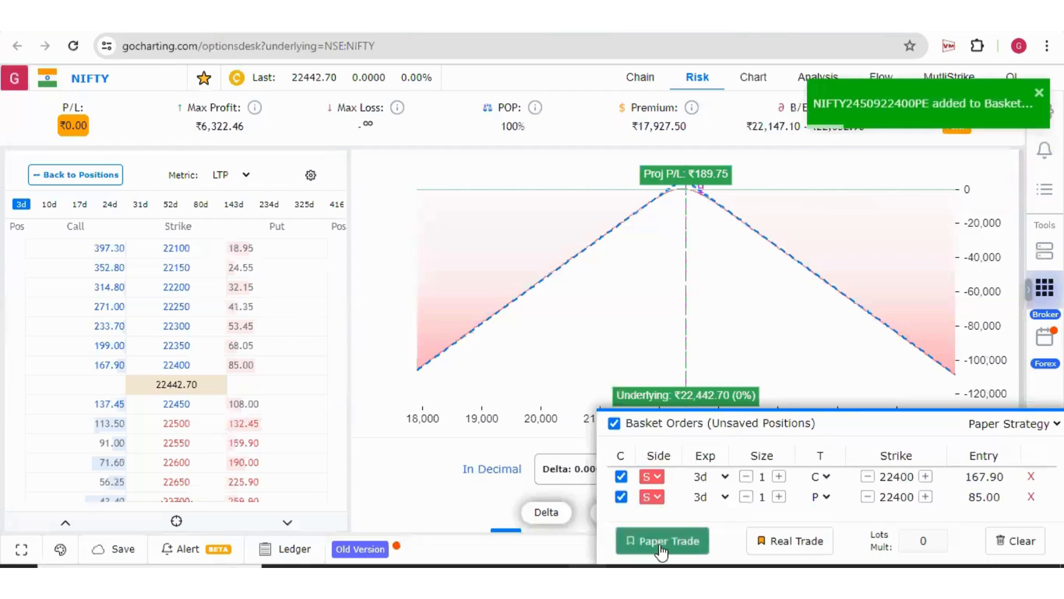
# Step: Paper trade the two-leg short straddle and bring up its transactions list
pyautogui.click(662, 541)
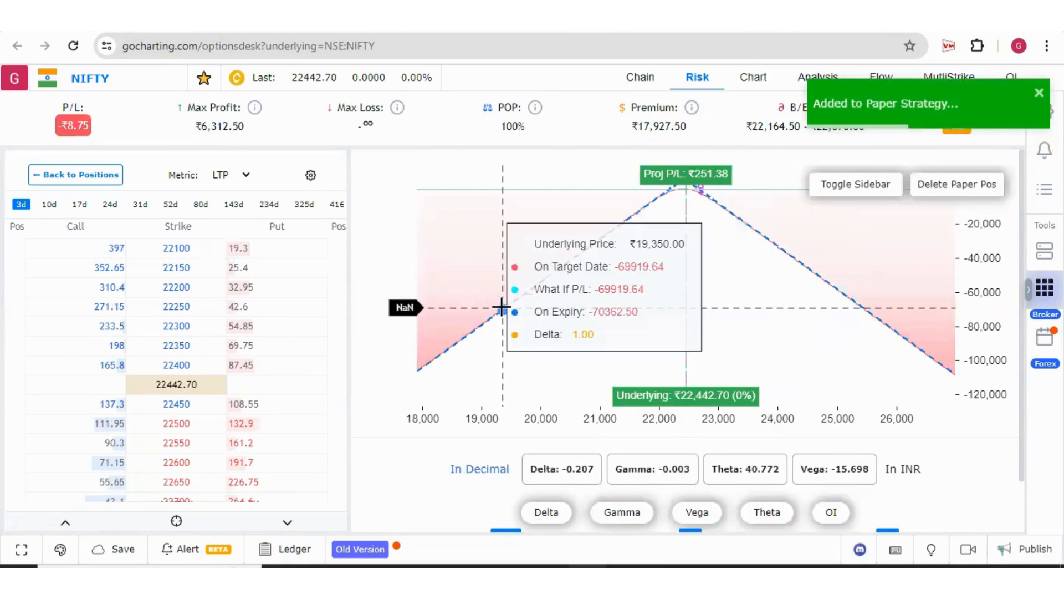
pyautogui.click(295, 549)
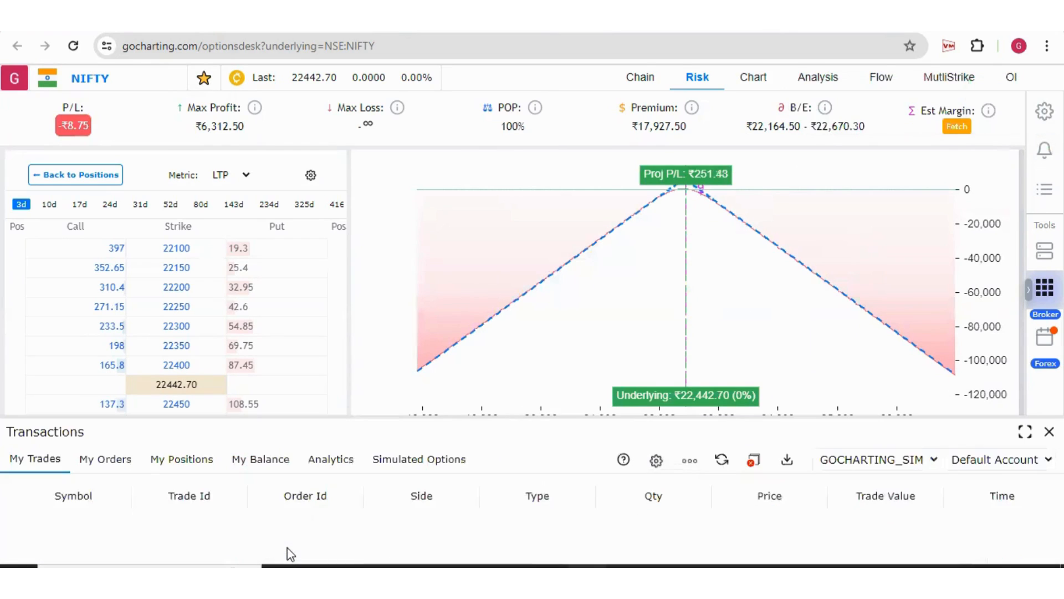
# Step: Close the transactions list to return to the straddle's payoff chart
pyautogui.click(105, 459)
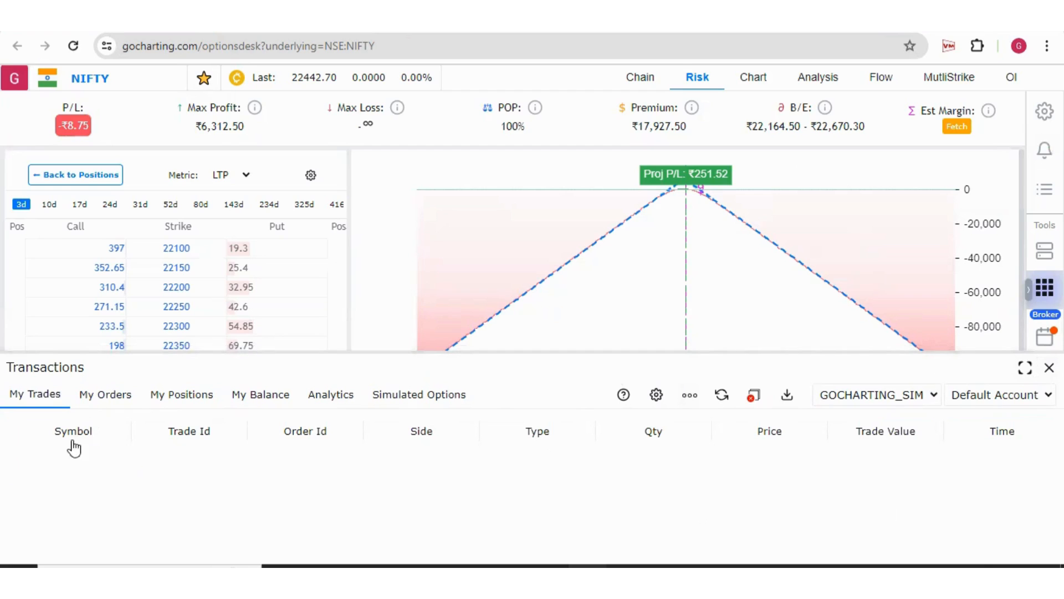
pyautogui.moveTo(1034, 361)
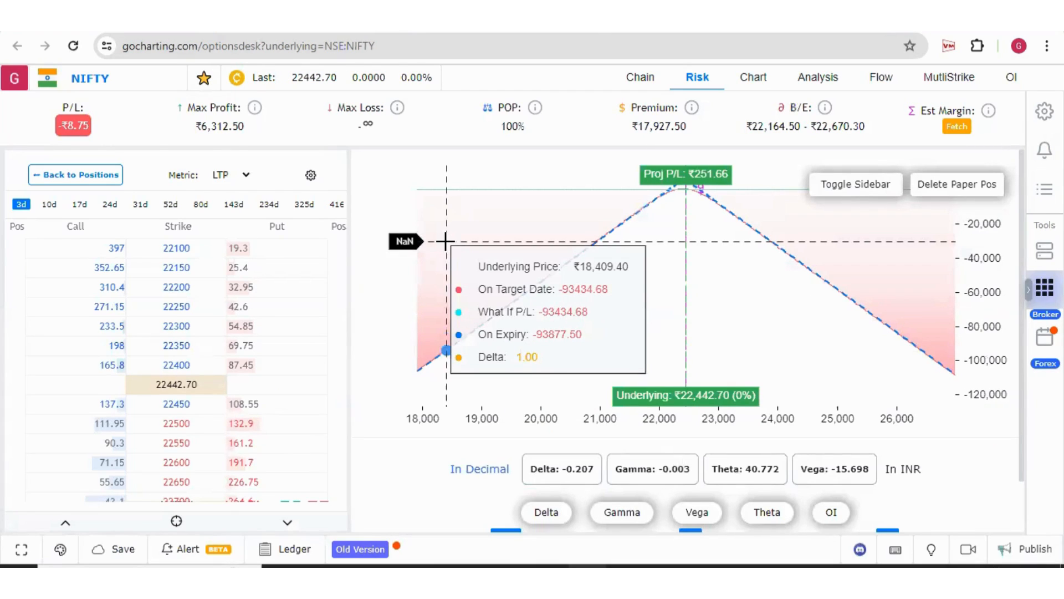
pyautogui.moveTo(459, 204)
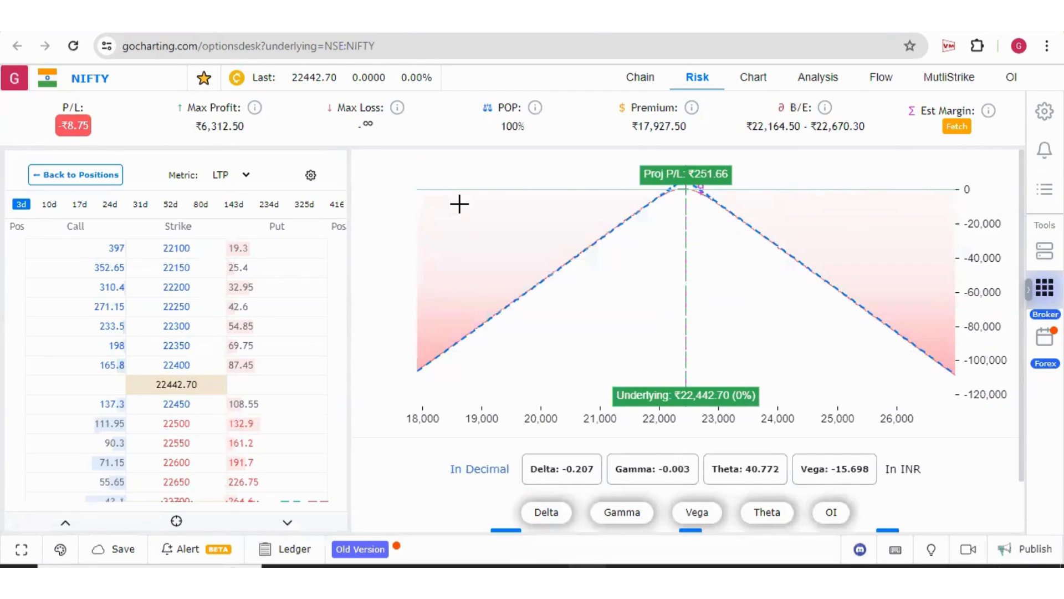